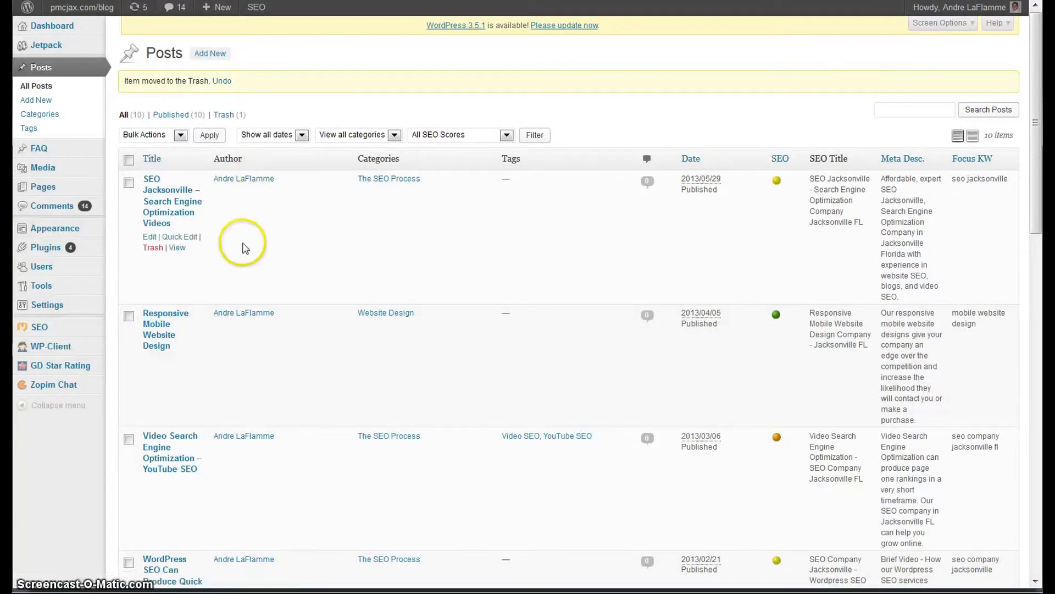
pyautogui.moveTo(45, 248)
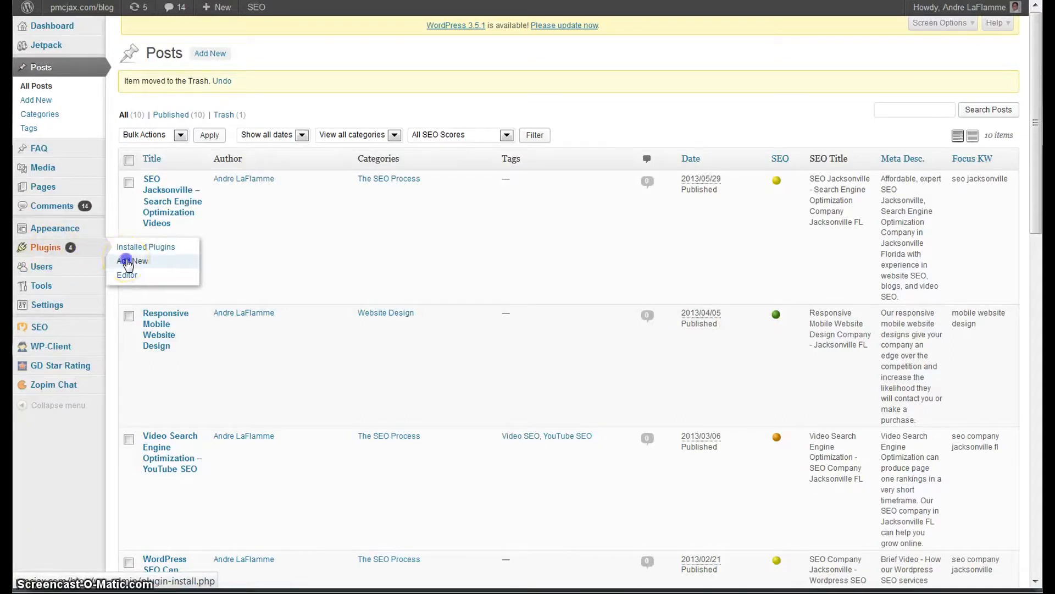
# - Search Plugins > Add New for 'yoast' to list matching plugins
pyautogui.click(133, 261)
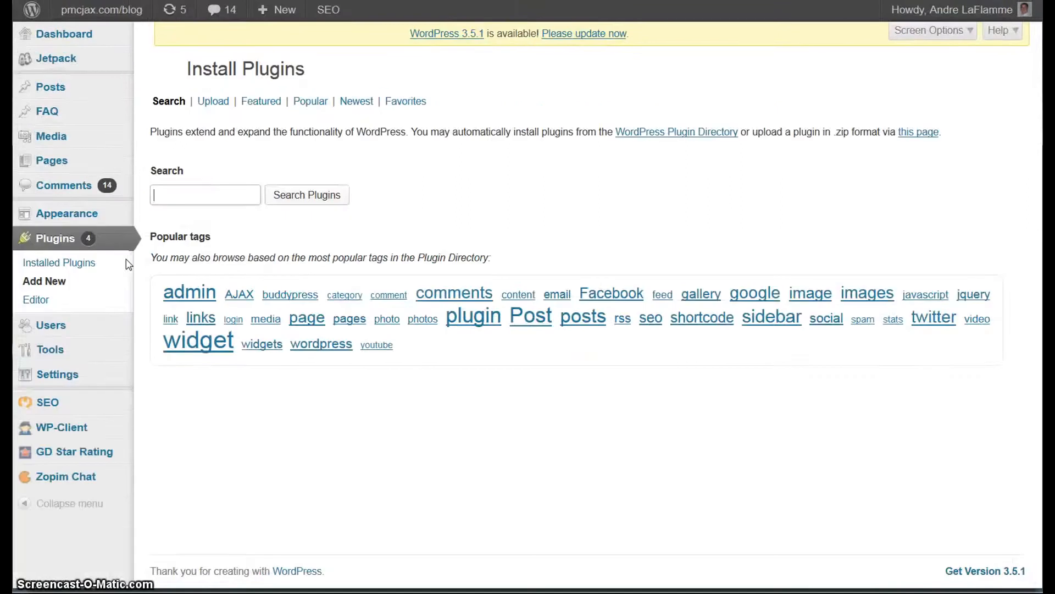
pyautogui.click(205, 195)
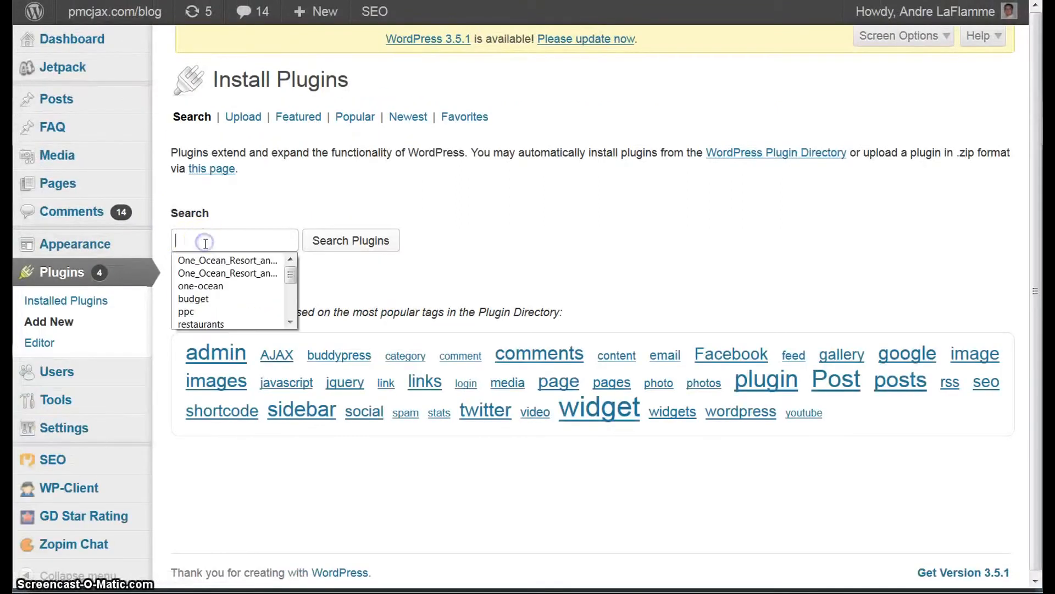
pyautogui.write('yoast')
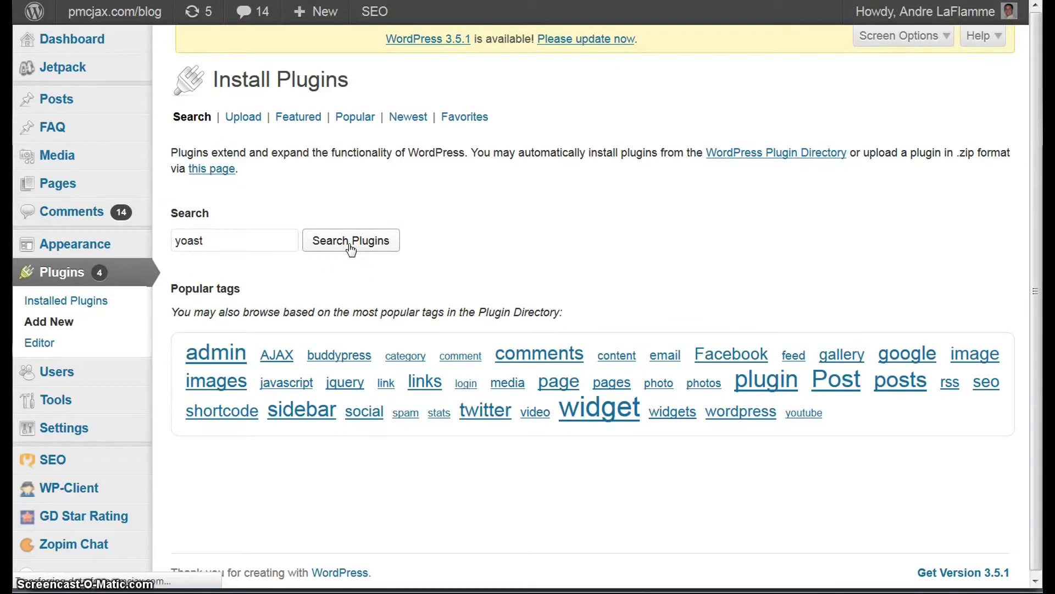
pyautogui.click(351, 240)
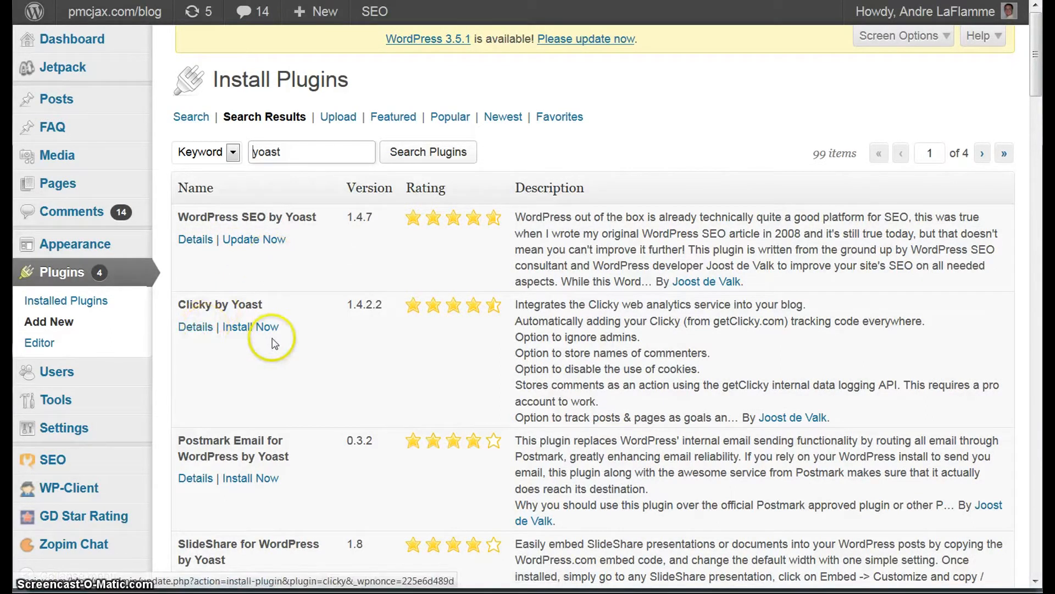
pyautogui.moveTo(250, 239)
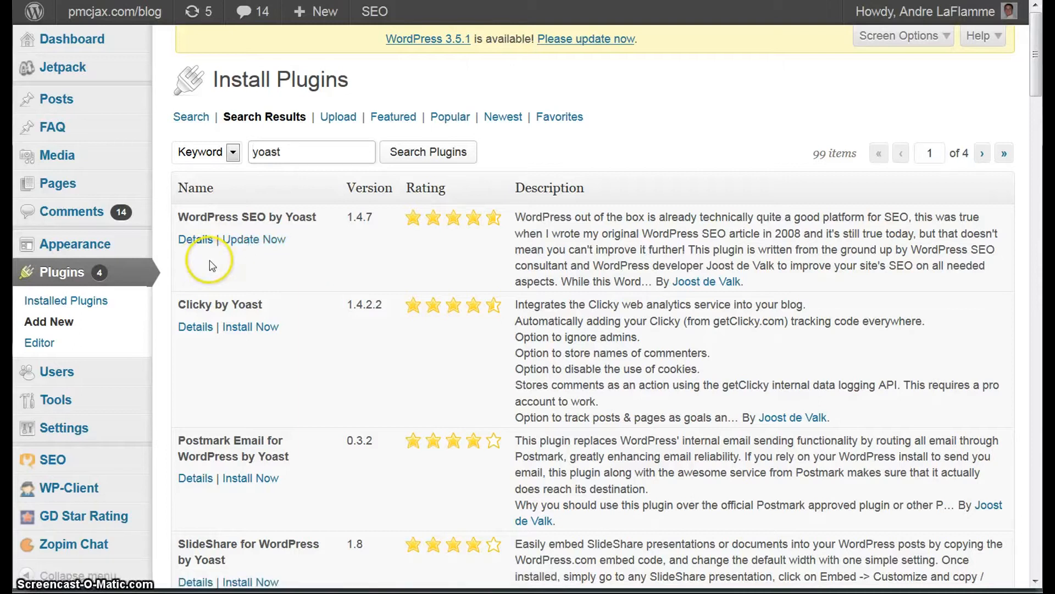
pyautogui.moveTo(66, 70)
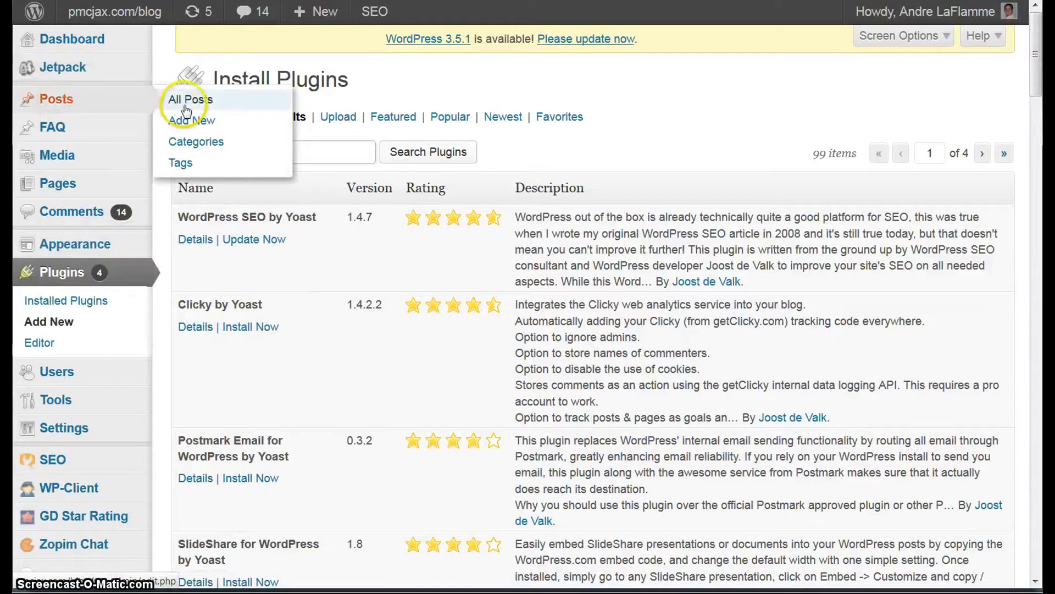
pyautogui.moveTo(194, 124)
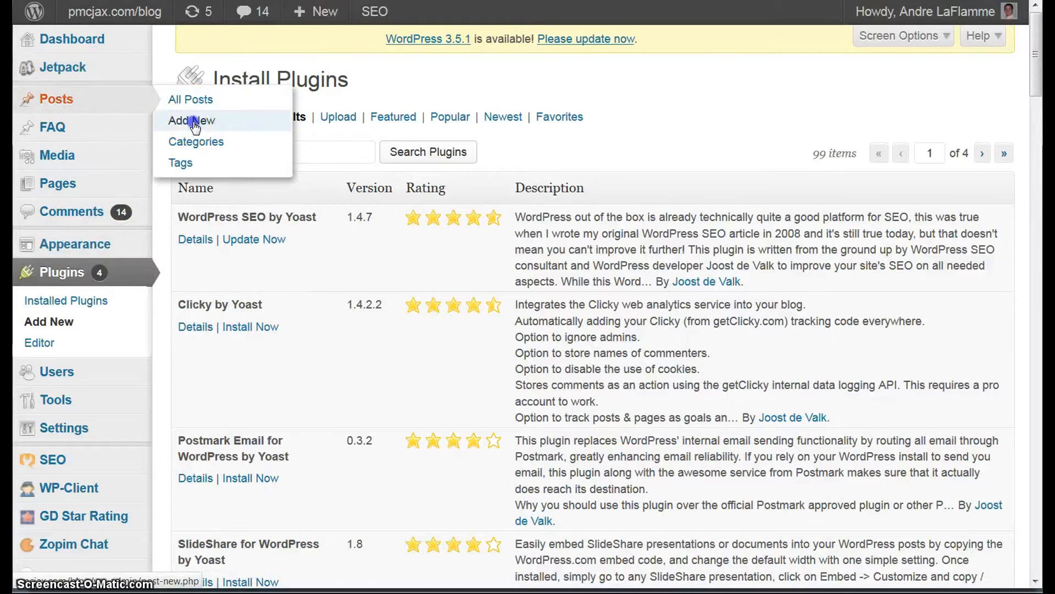
# - Create a post titled 'Wordpress SEO using the Yoast Plugin' with a one-line tutorial intro
pyautogui.click(192, 121)
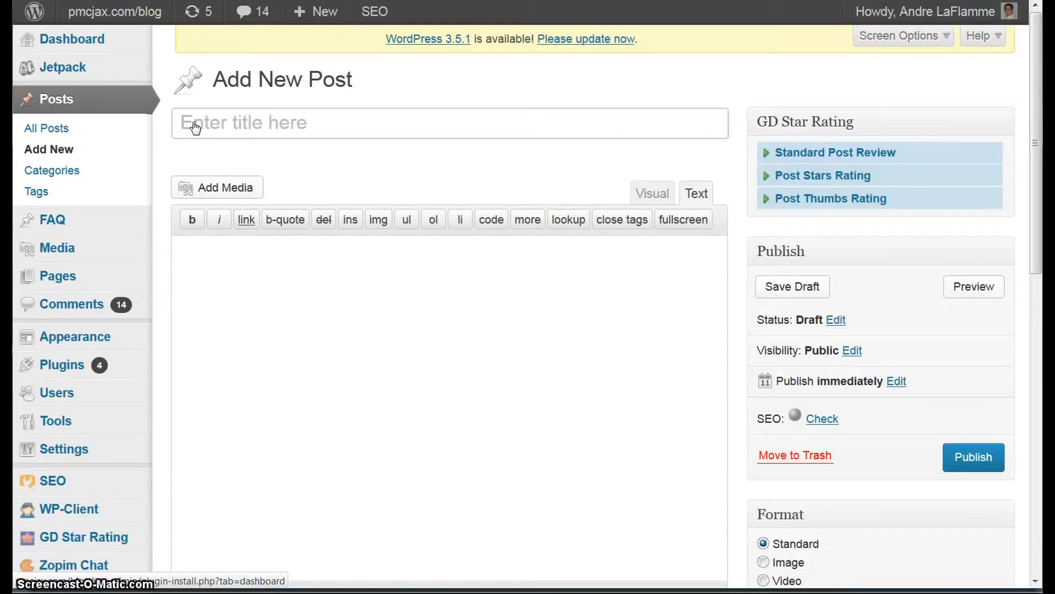
pyautogui.write('H')
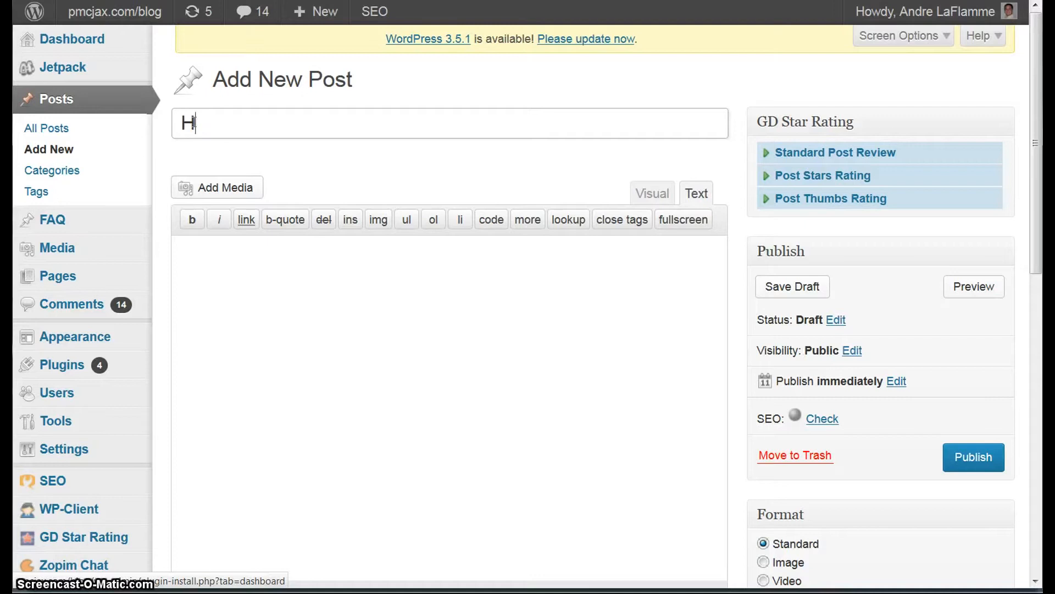
pyautogui.write('ow t')
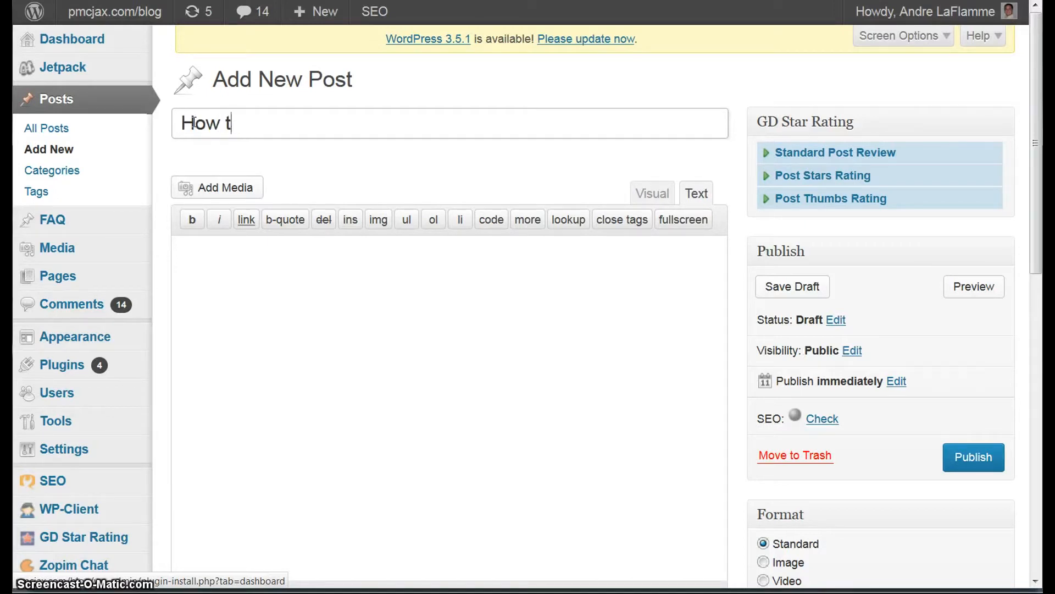
pyautogui.write('Wordpress SEO u')
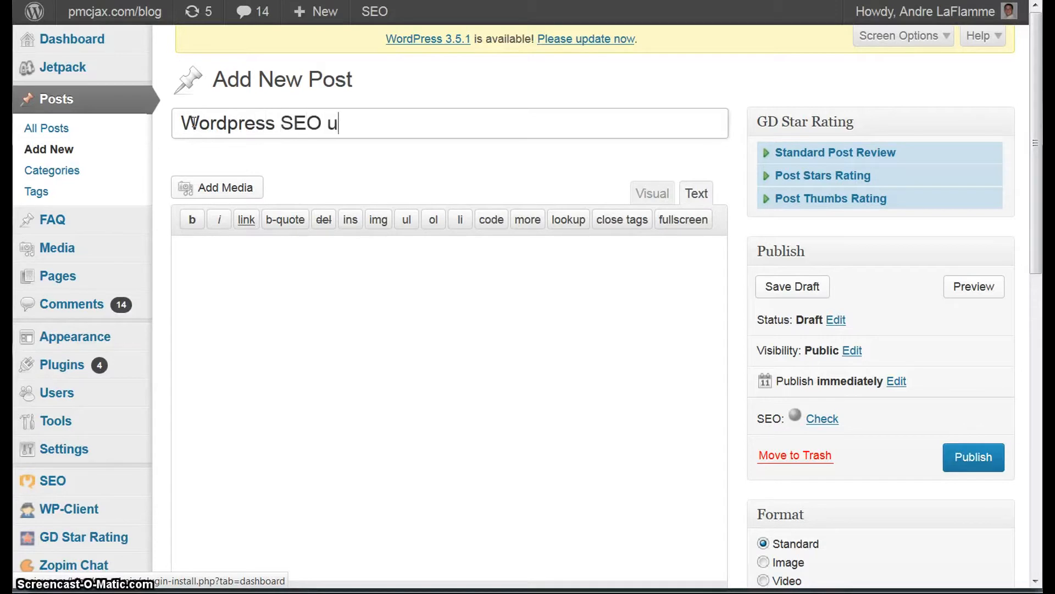
pyautogui.write('sing the Yoas')
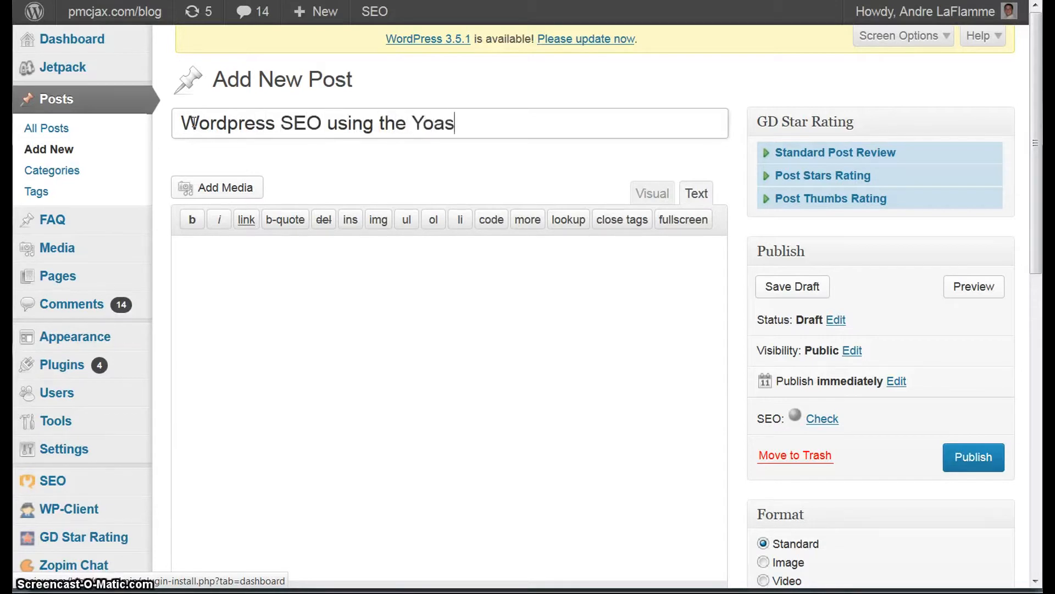
pyautogui.write('t Plugin')
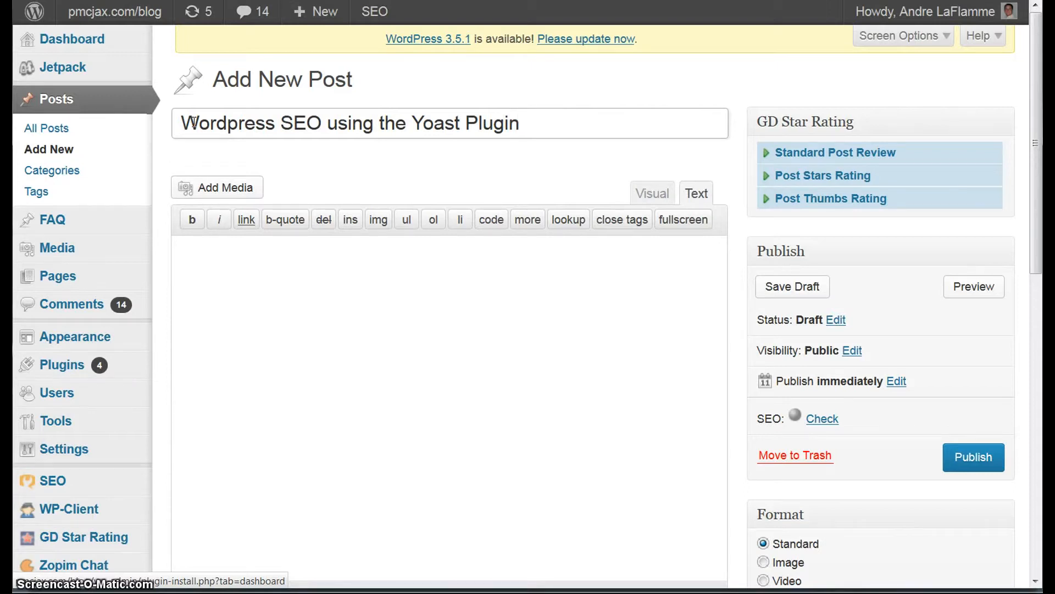
pyautogui.click(262, 266)
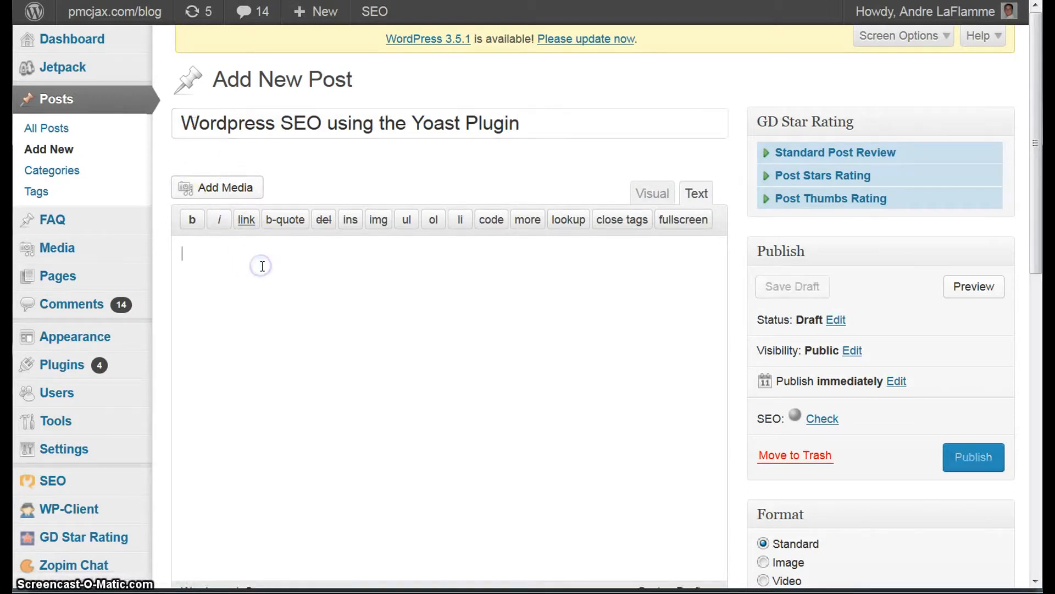
pyautogui.write('This is a brief tutorial of how to use the Yoast SEO Plugin')
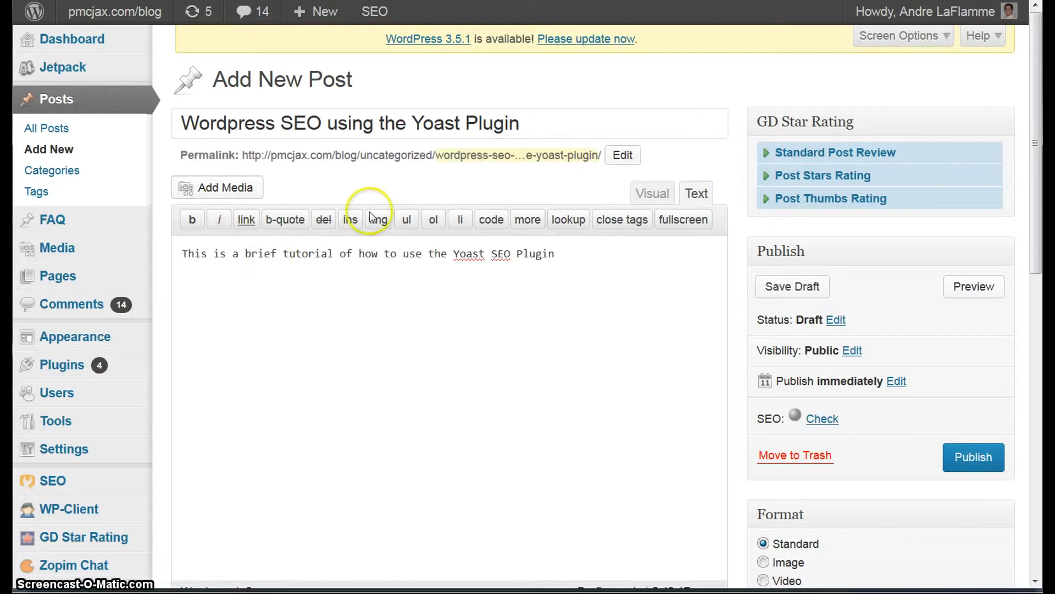
pyautogui.moveTo(370, 179)
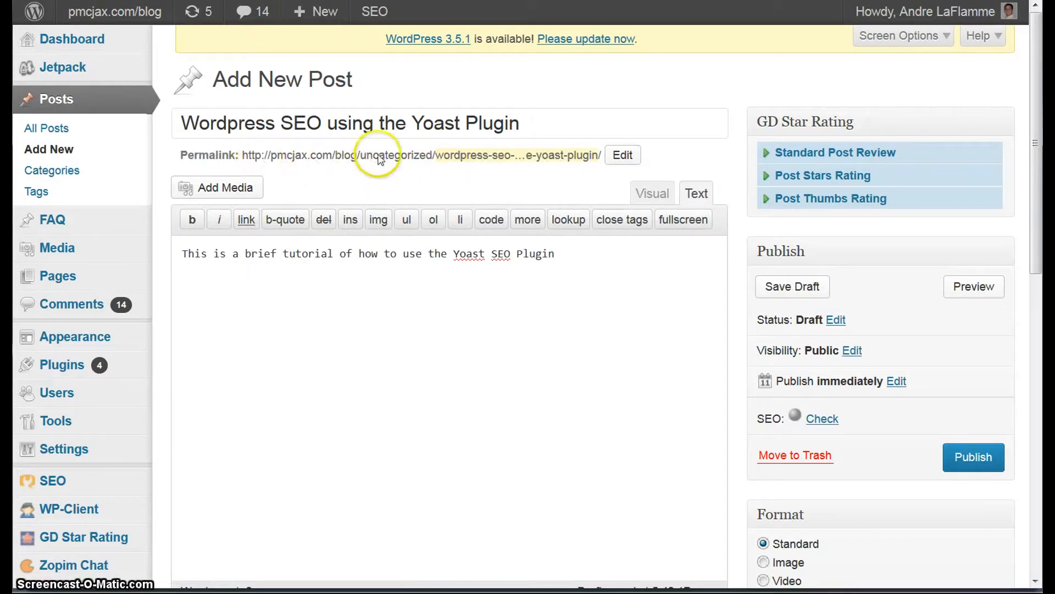
pyautogui.moveTo(436, 163)
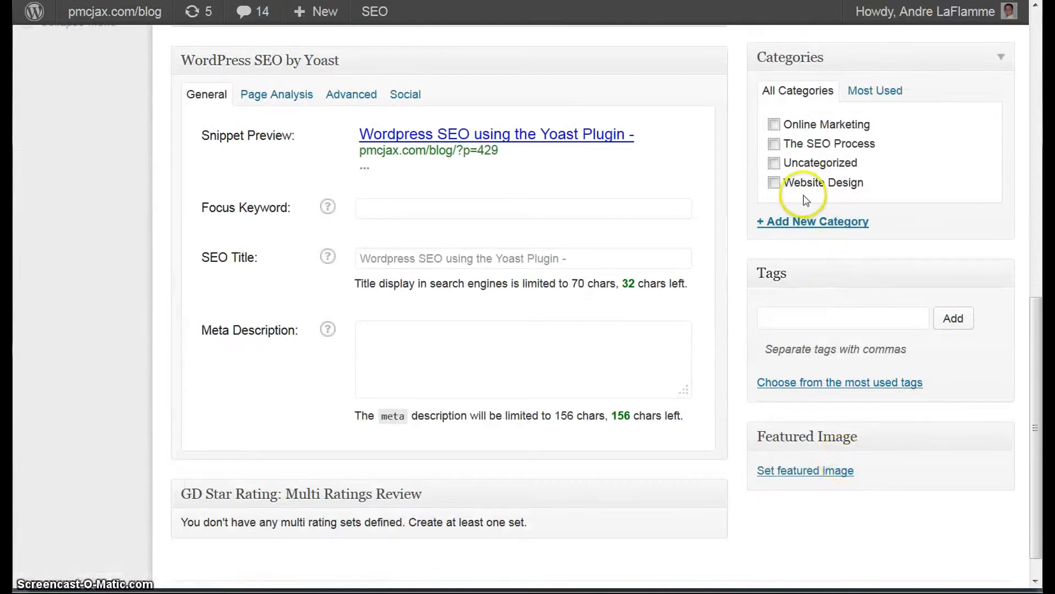
# - Assign the post a category and save it as a draft
pyautogui.click(774, 144)
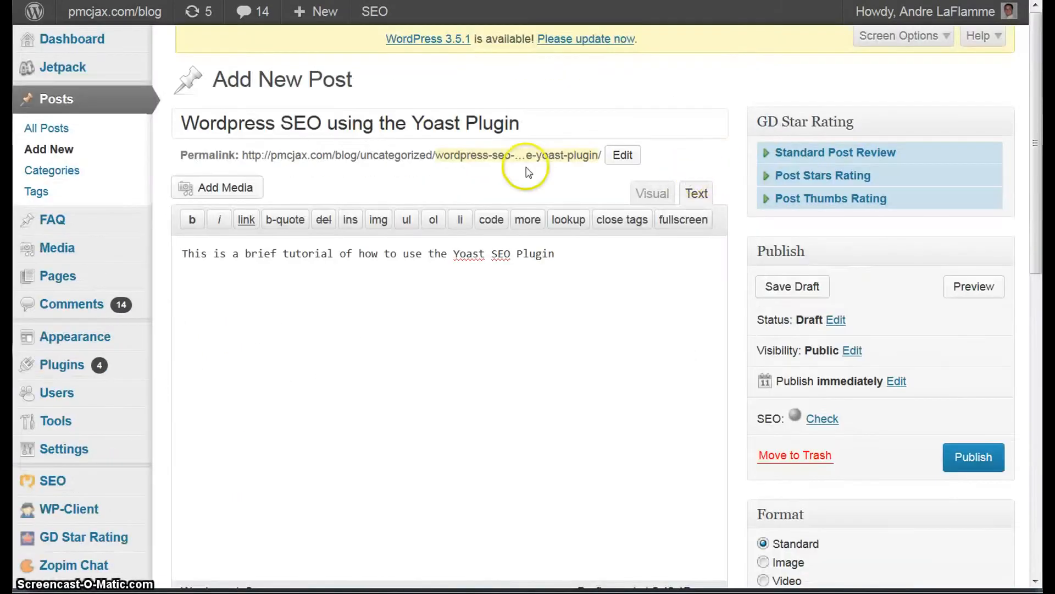
pyautogui.click(793, 287)
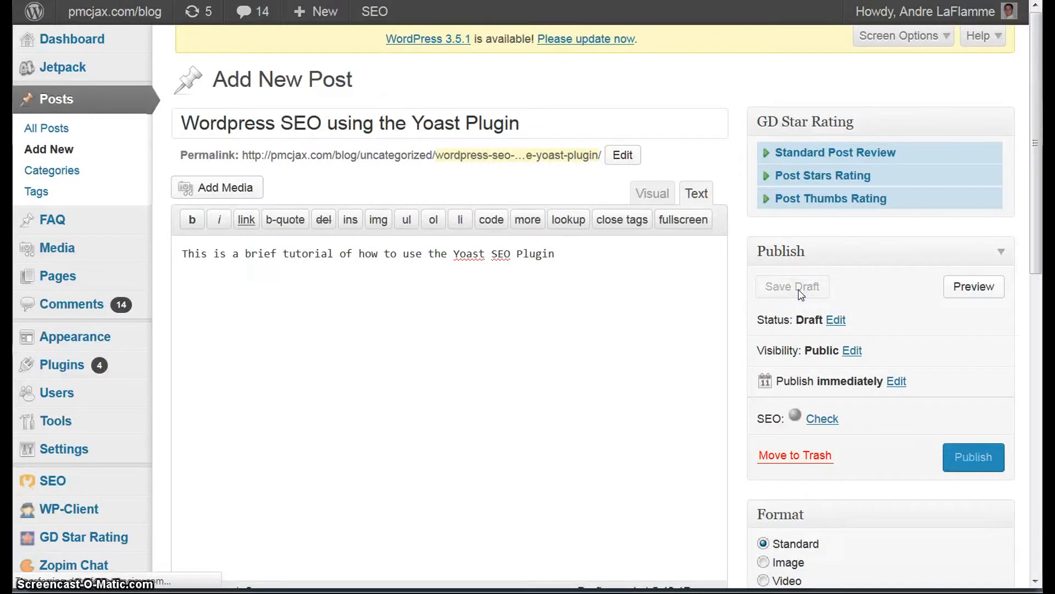
pyautogui.click(792, 287)
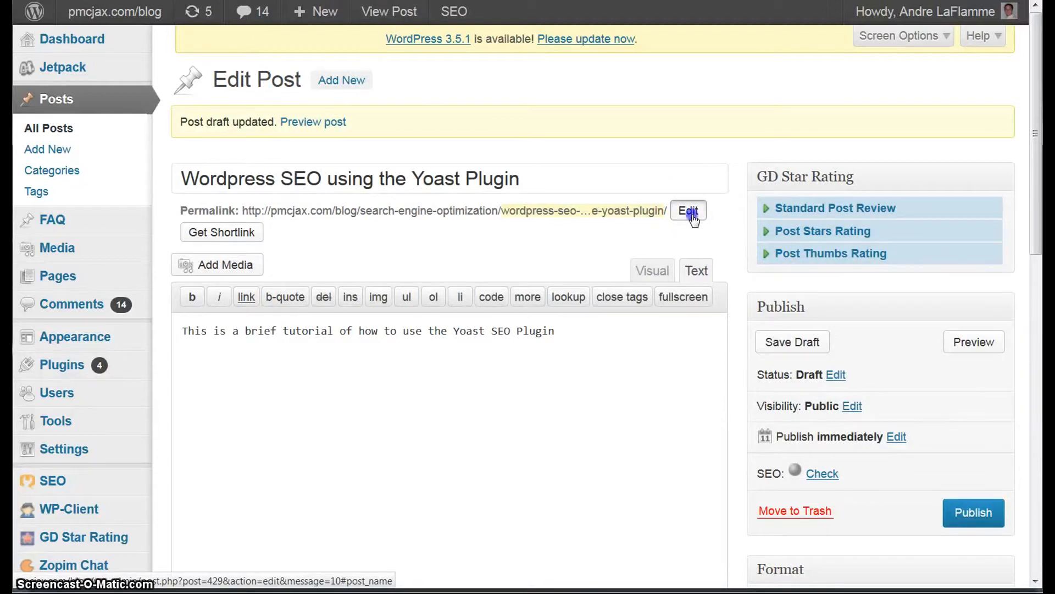
# - Replace the permalink slug with how-to-use-yoast-seo-plugin and confirm it
pyautogui.click(687, 210)
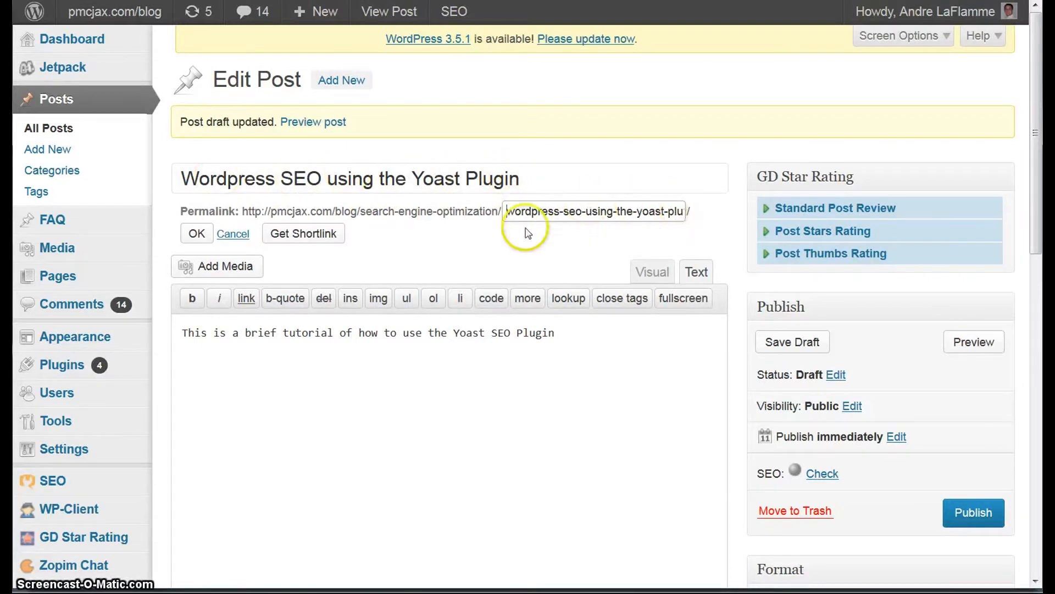
pyautogui.moveTo(505, 211); pyautogui.dragTo(642, 210)
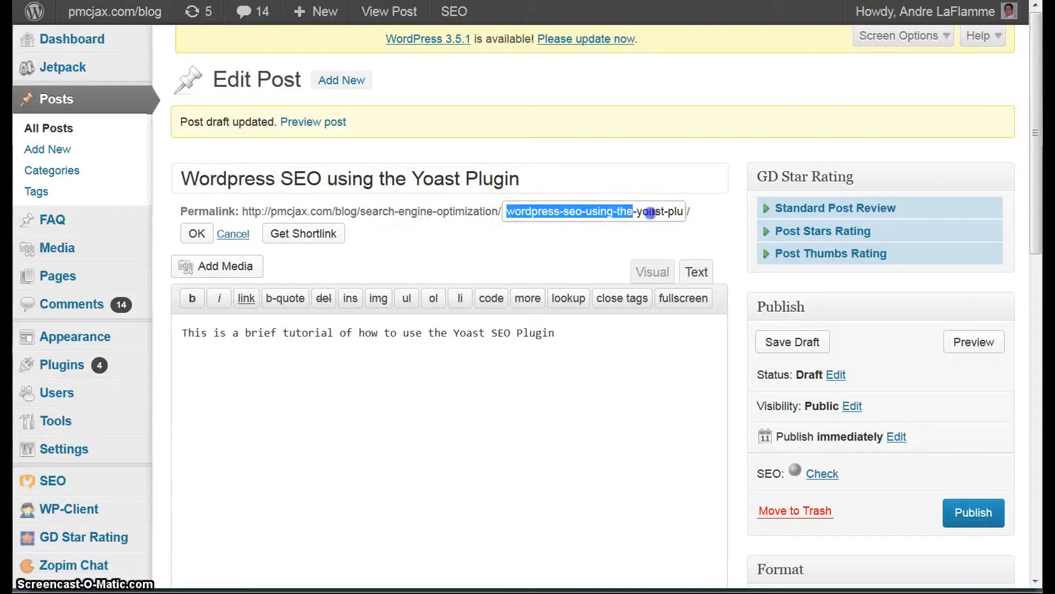
pyautogui.write('how')
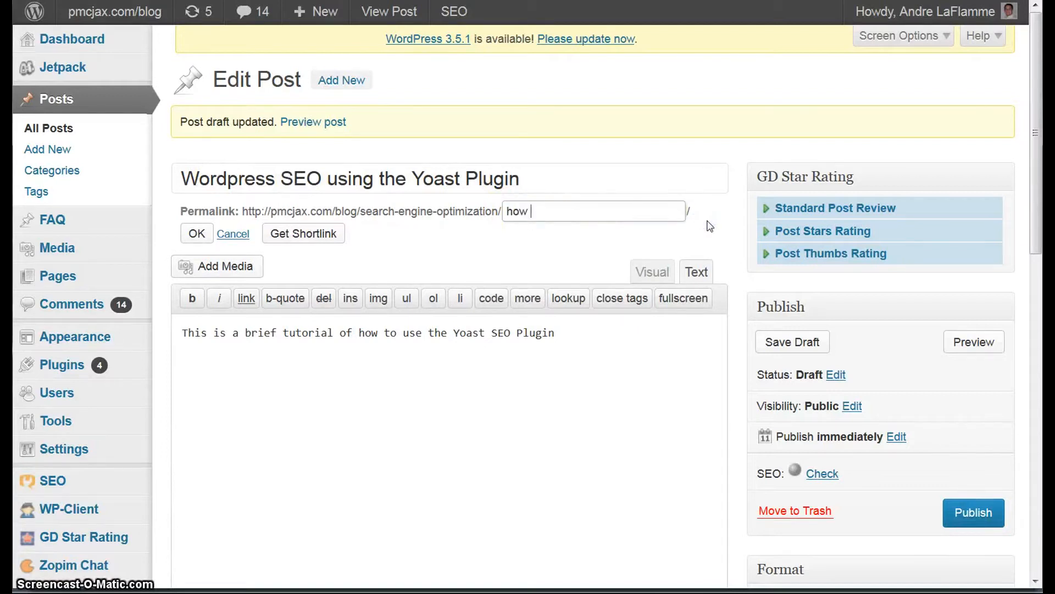
pyautogui.write('-to-use')
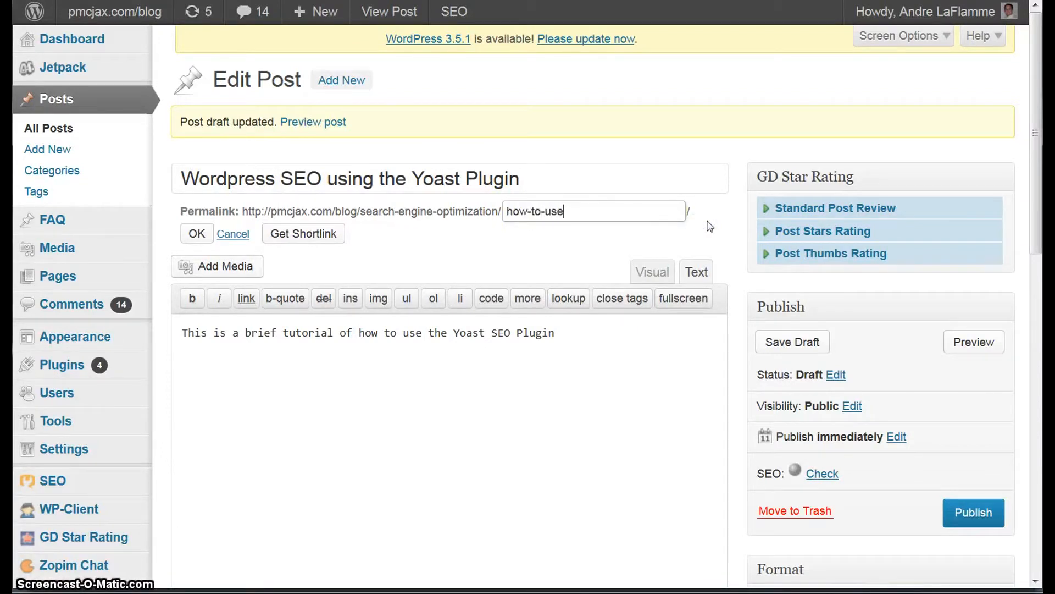
pyautogui.write('-')
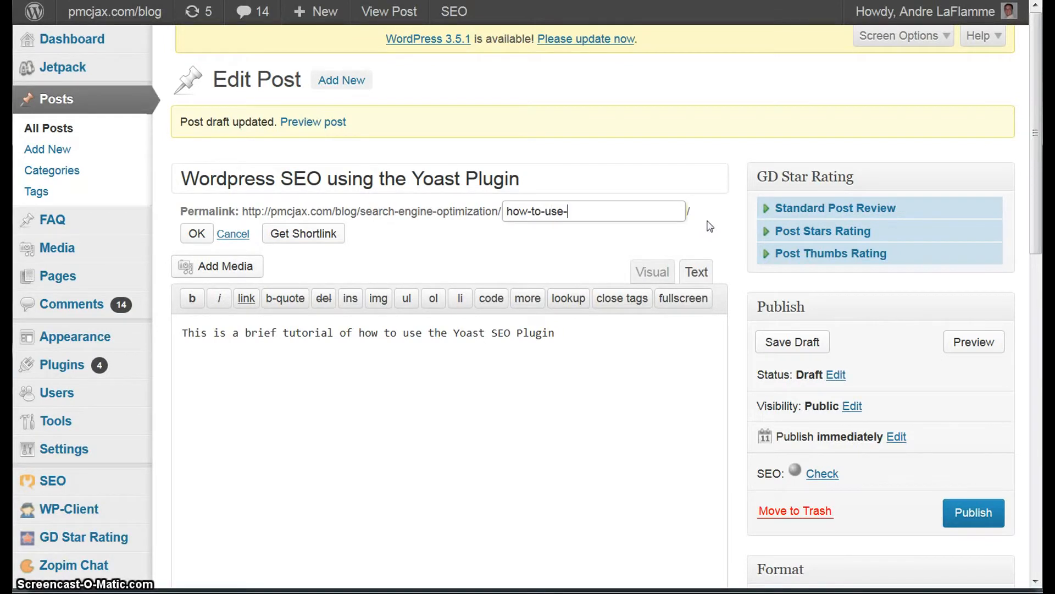
pyautogui.write('yoast-s')
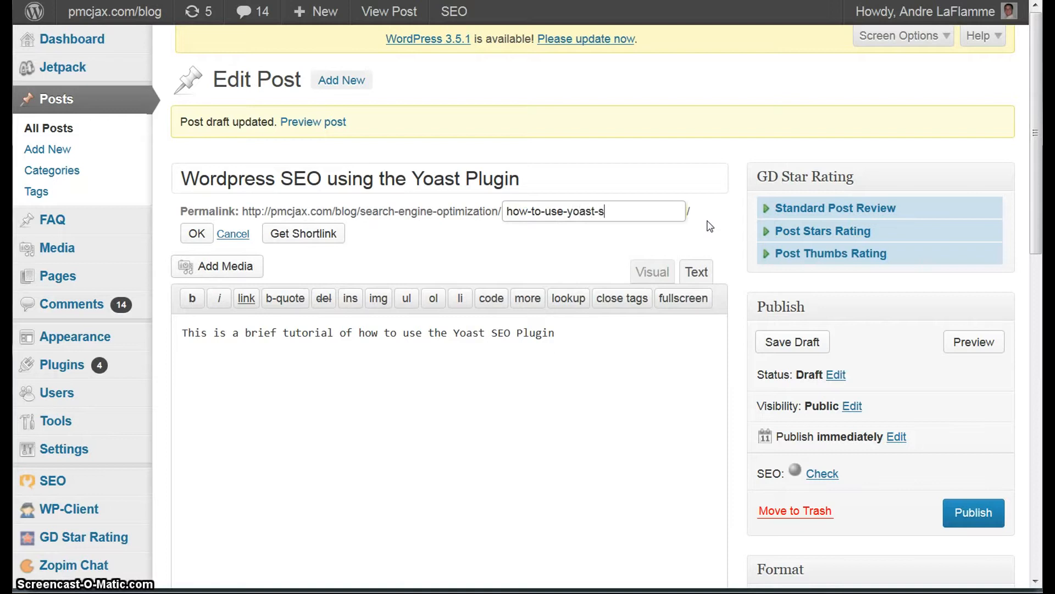
pyautogui.write('eo-plugin')
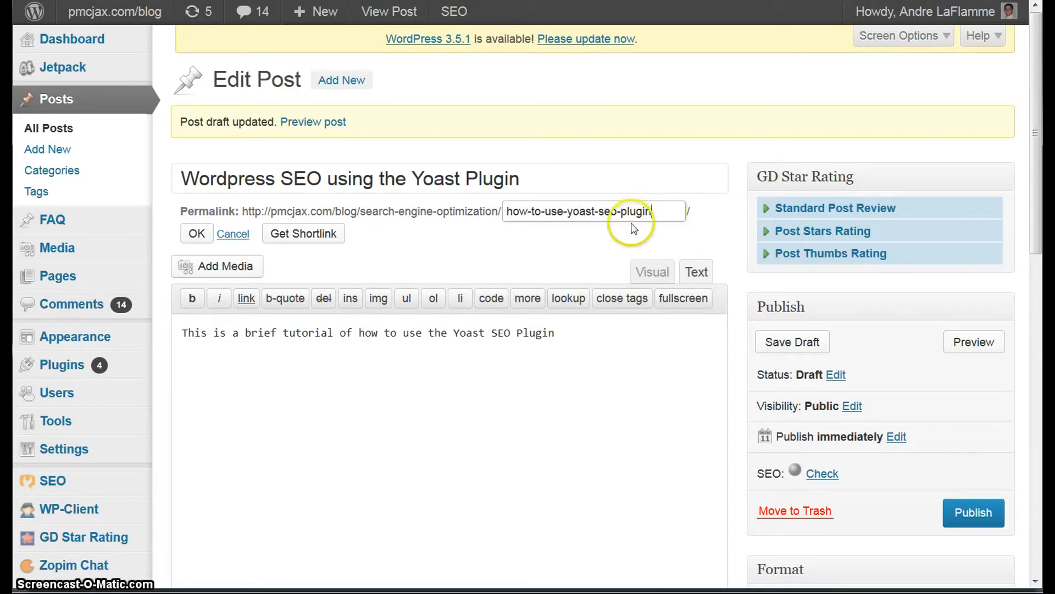
pyautogui.moveTo(514, 383)
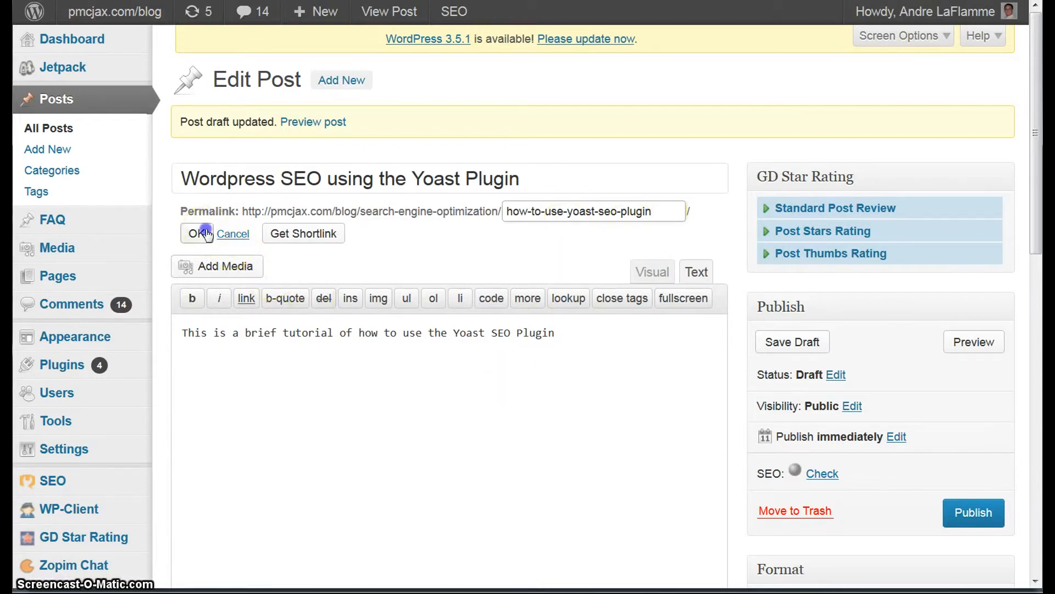
pyautogui.click(199, 234)
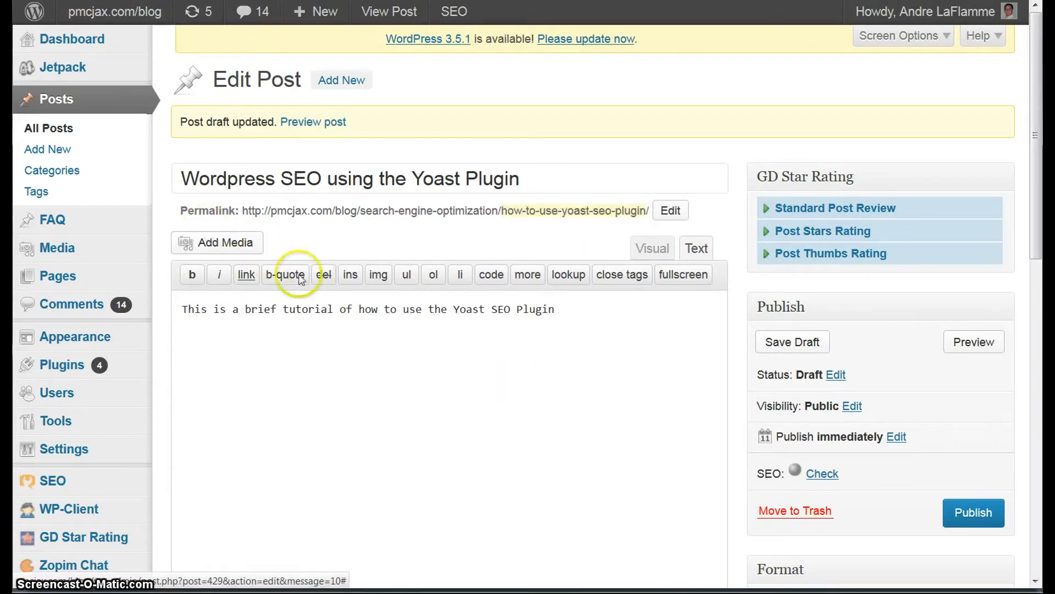
pyautogui.moveTo(321, 224)
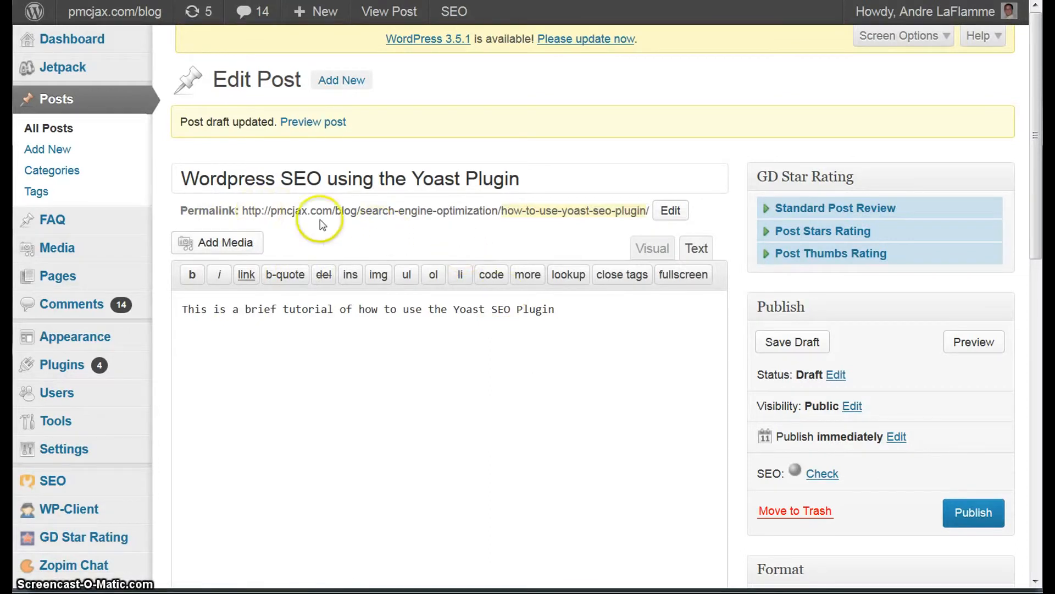
pyautogui.moveTo(431, 226)
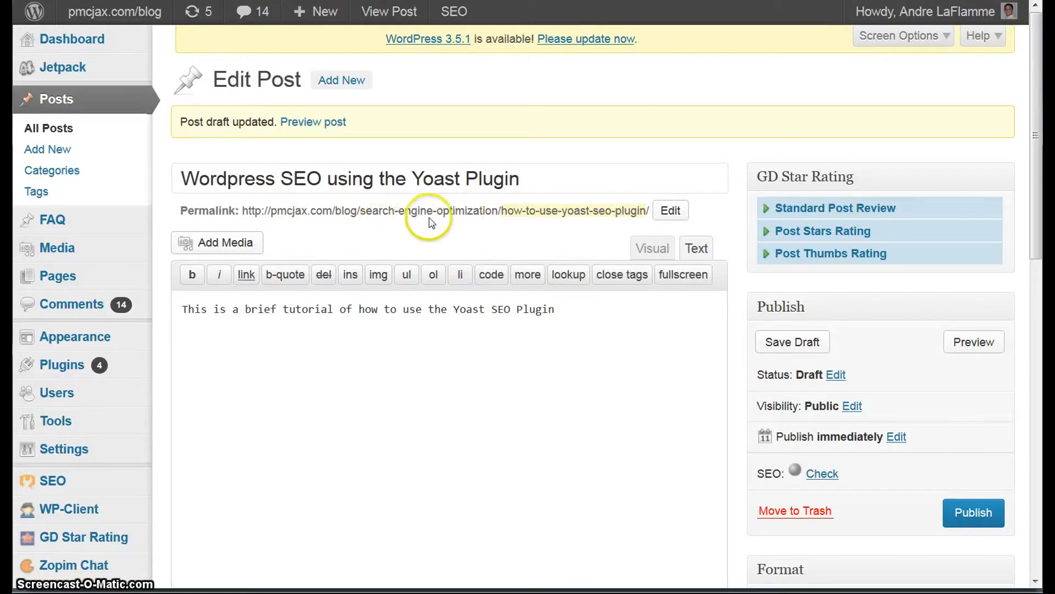
pyautogui.moveTo(546, 222)
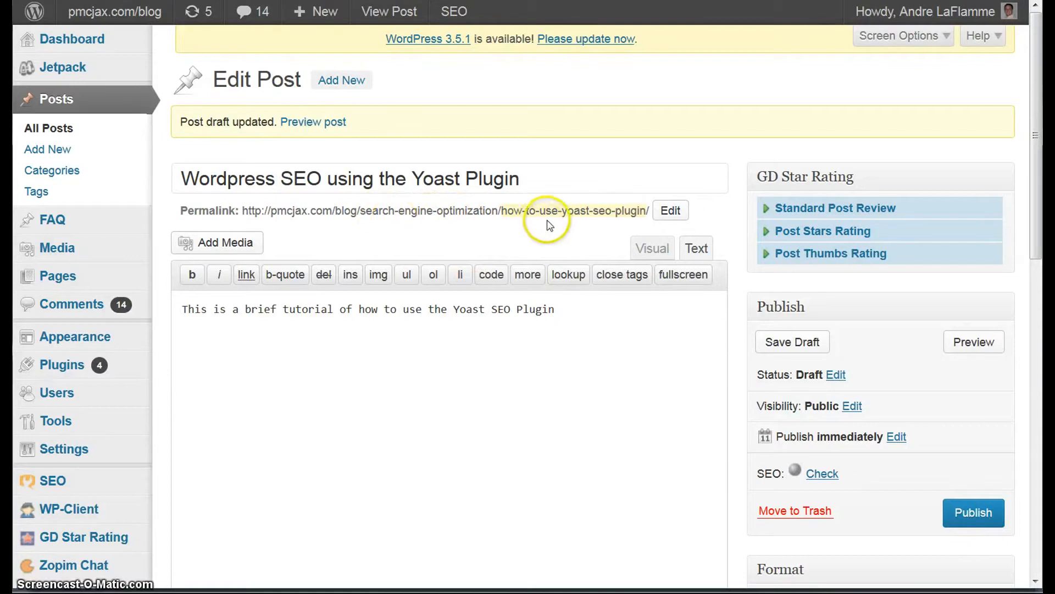
pyautogui.moveTo(514, 231)
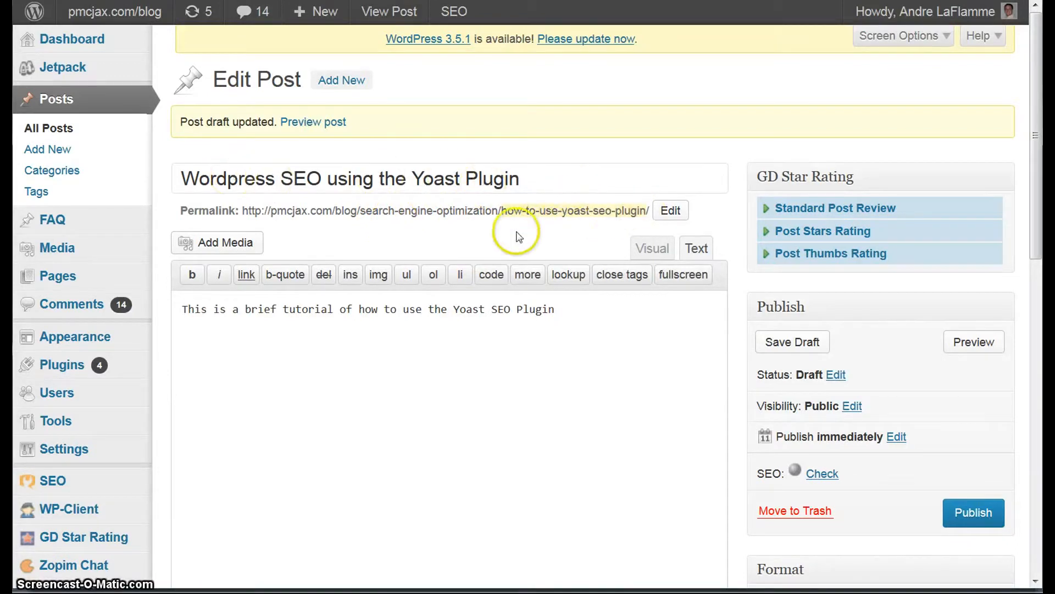
pyautogui.moveTo(631, 219)
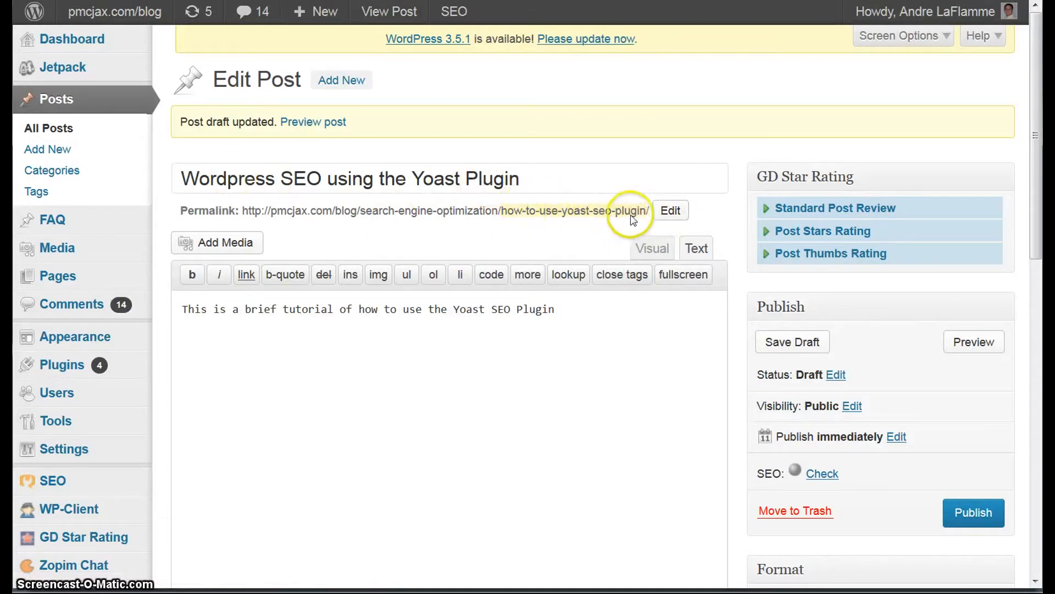
pyautogui.moveTo(634, 218)
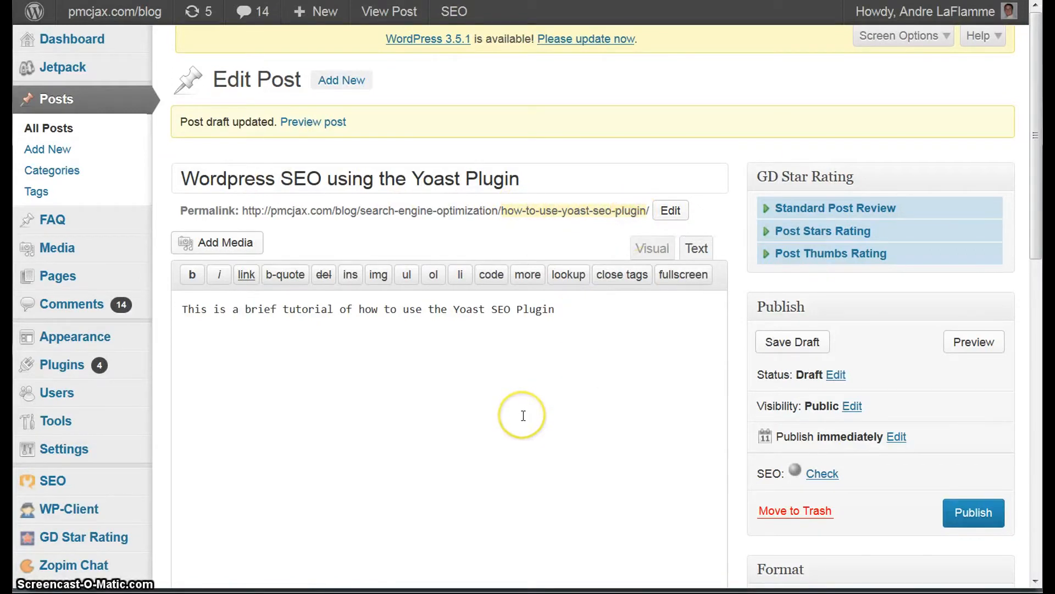
pyautogui.moveTo(519, 221)
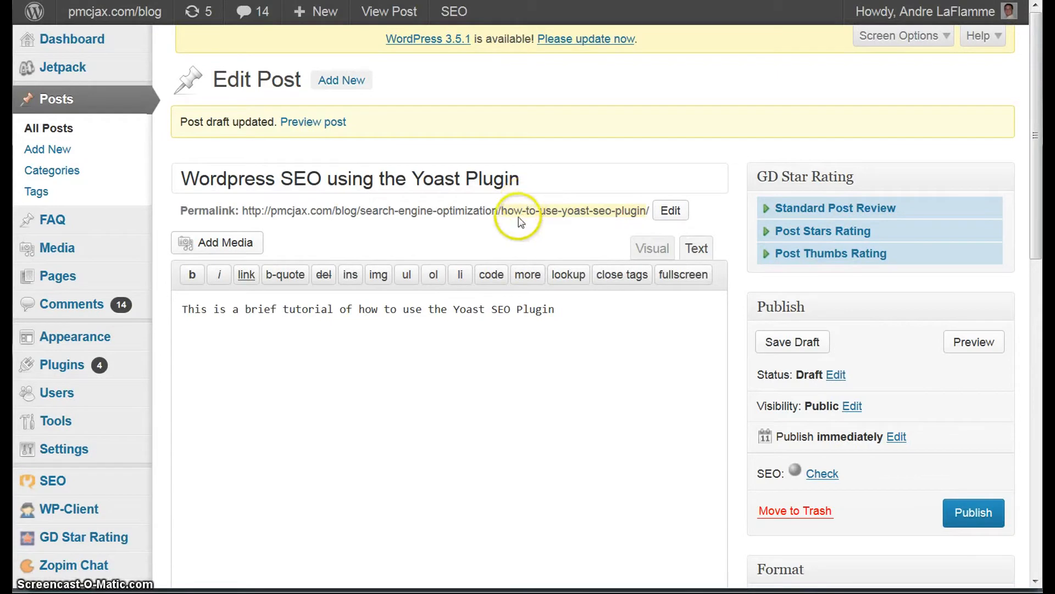
pyautogui.moveTo(541, 215)
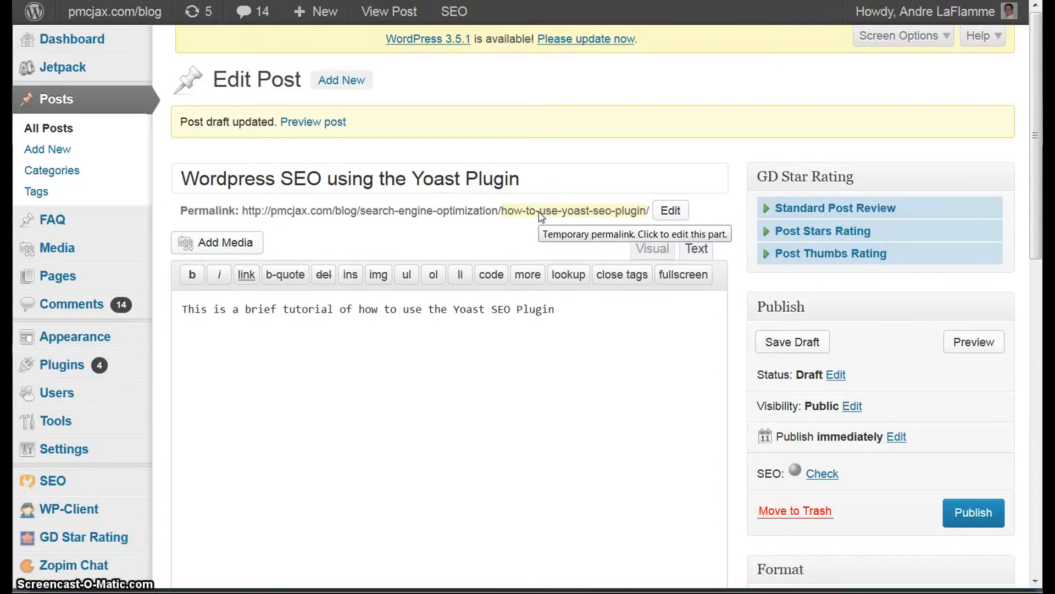
pyautogui.scroll(-3)
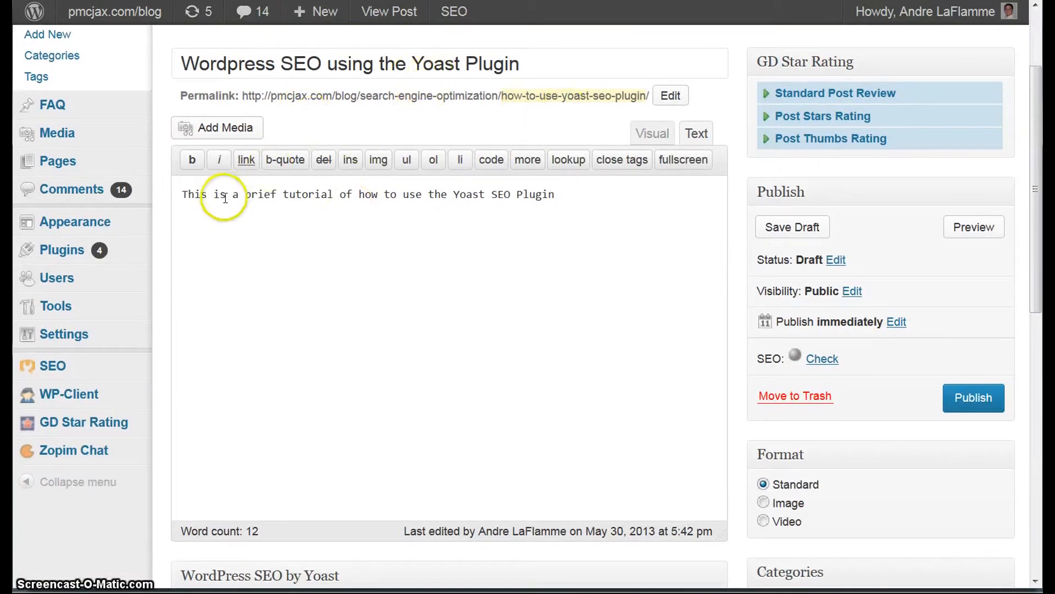
pyautogui.moveTo(490, 217)
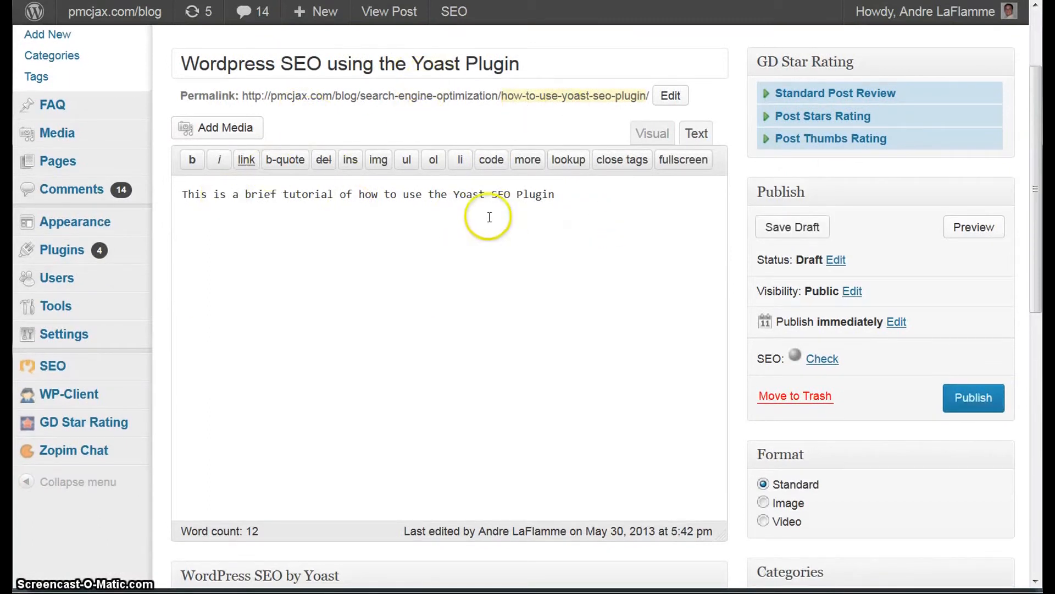
# - Scroll down to the WordPress SEO by Yoast box with its snippet preview
pyautogui.scroll(-3)
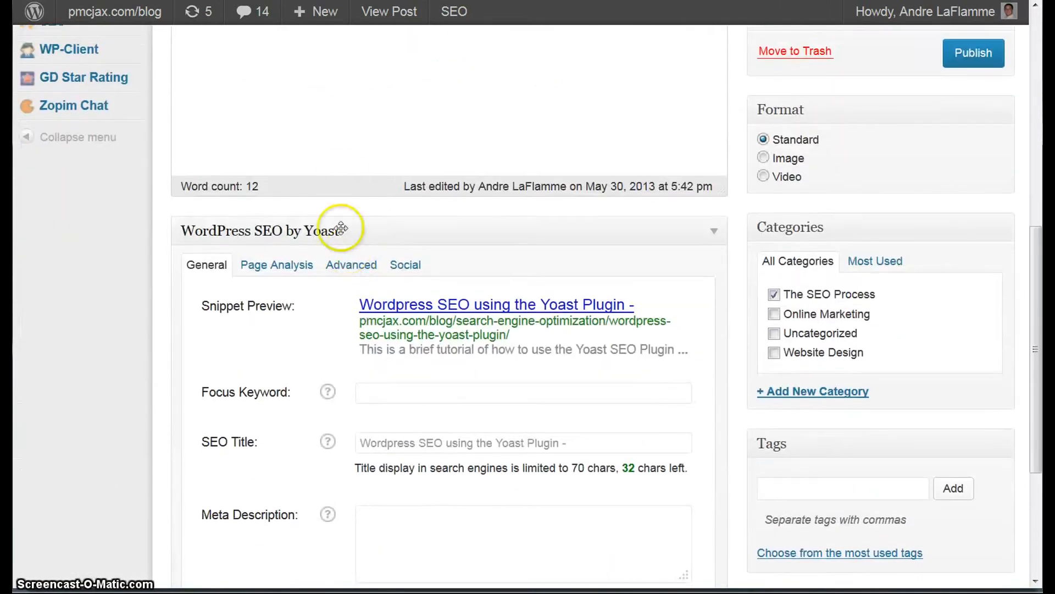
pyautogui.moveTo(343, 89)
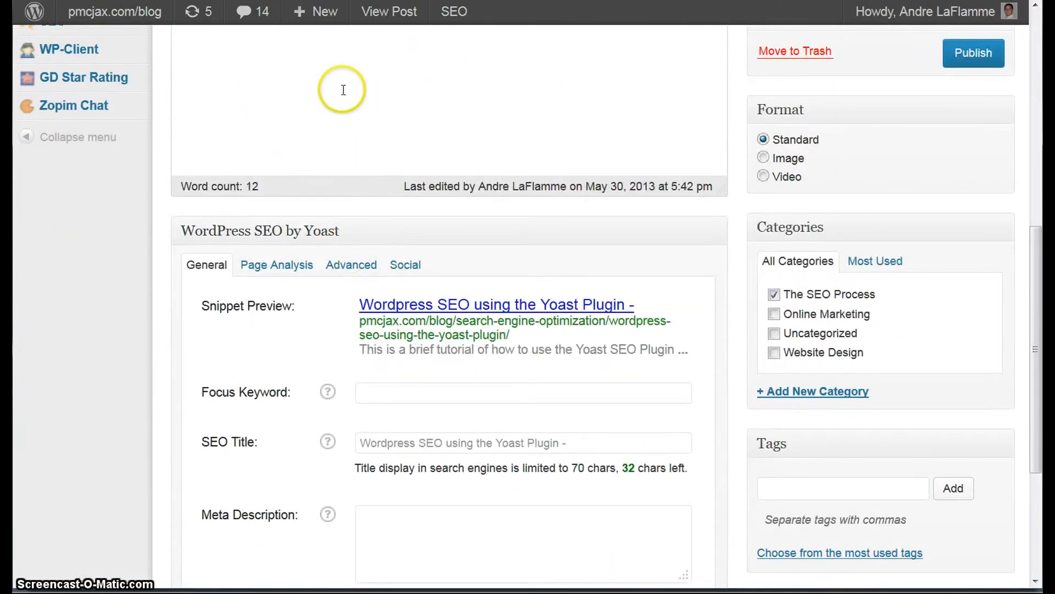
pyautogui.scroll(-3)
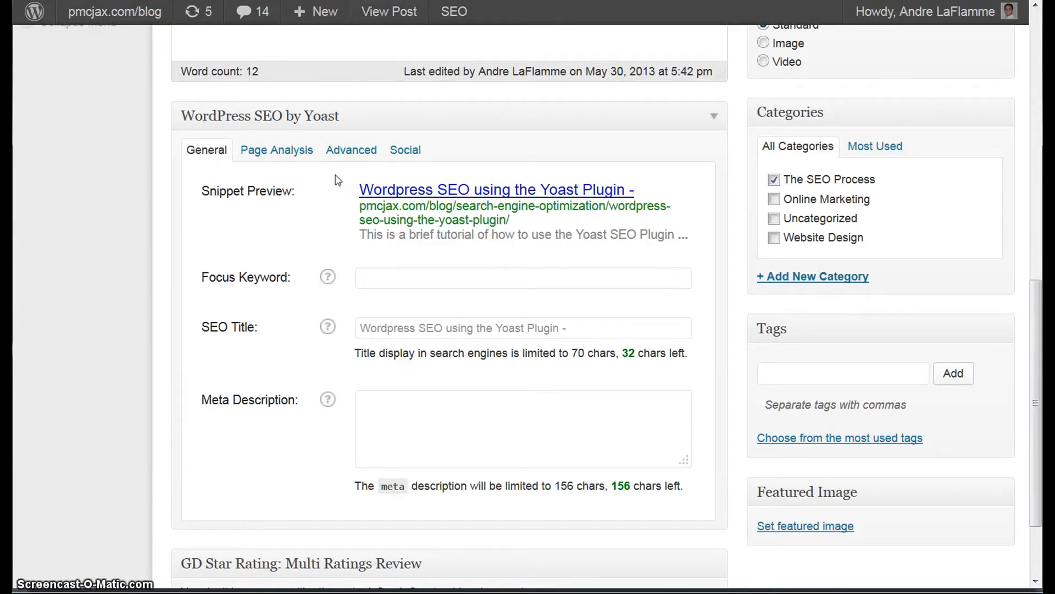
# - Enter 'yoast seo plugin' as the Yoast focus keyword
pyautogui.click(400, 287)
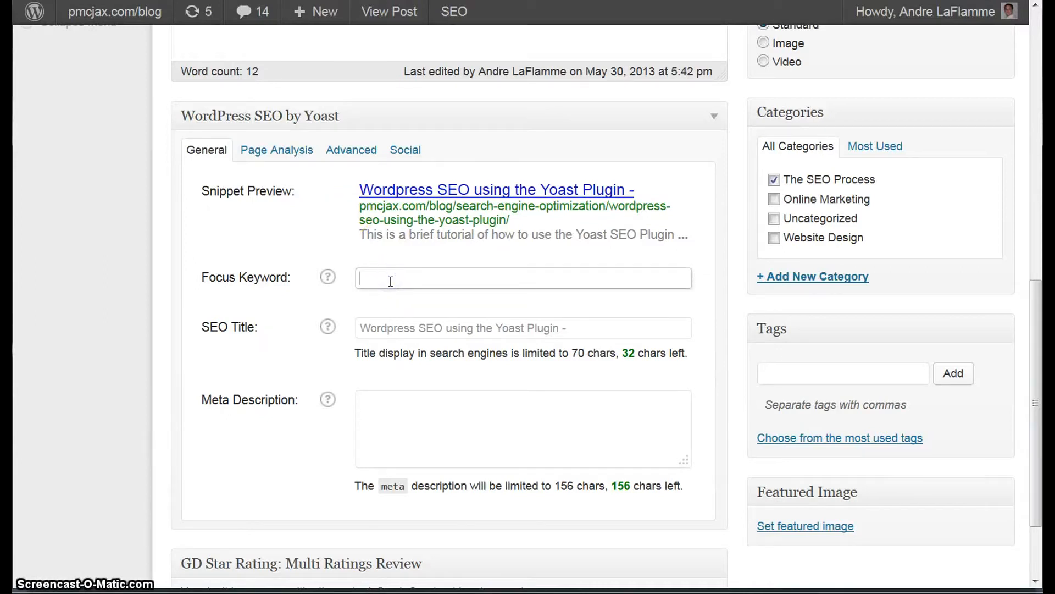
pyautogui.write('yoast seo plugin')
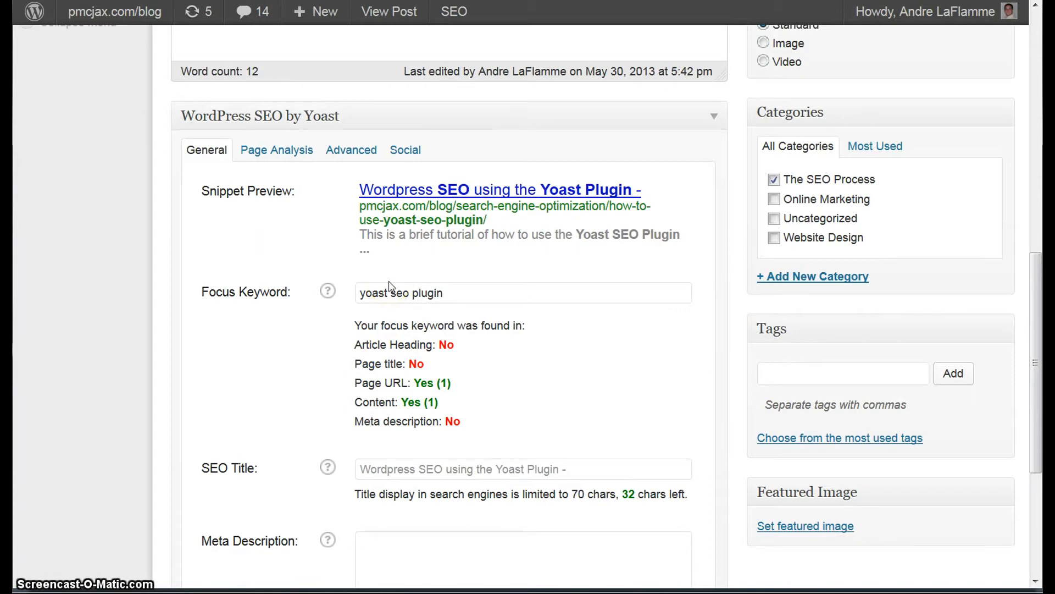
pyautogui.moveTo(507, 350)
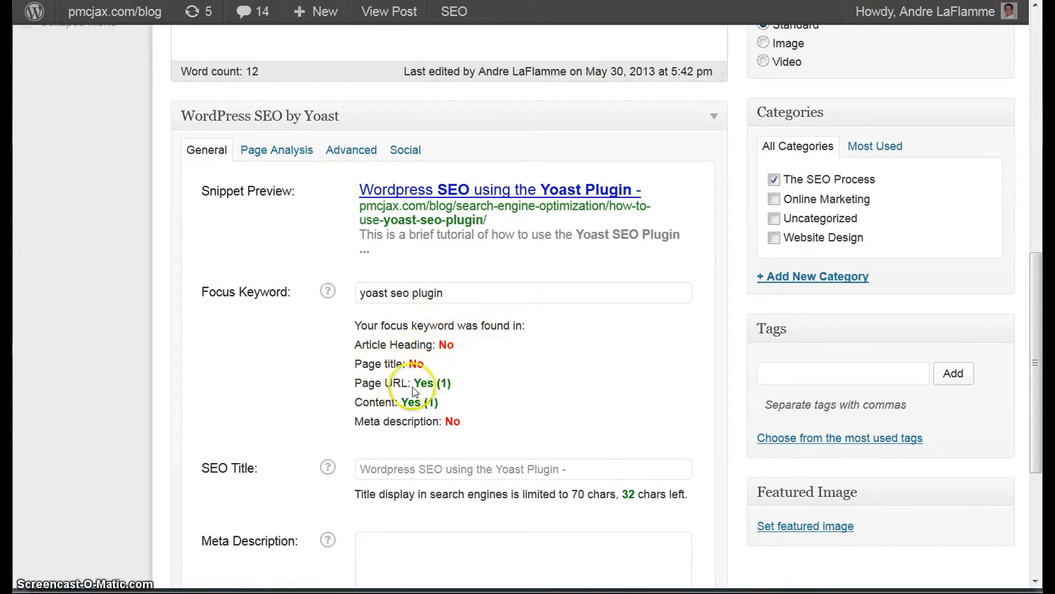
pyautogui.moveTo(434, 354)
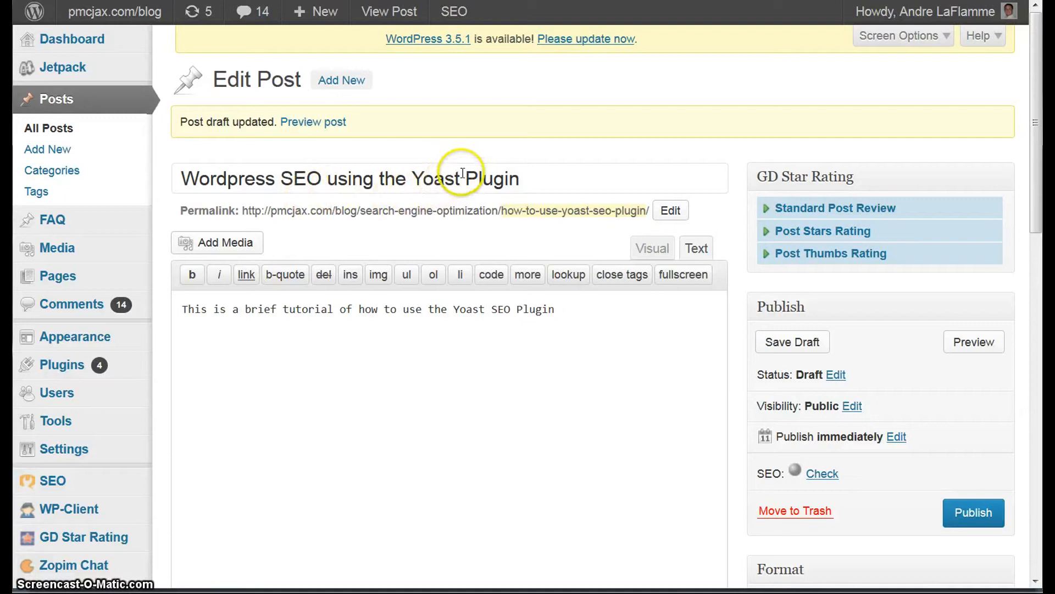
# - Retitle the post 'Wordpress SEO using the Yoast SEO Plugin'
pyautogui.doubleClick(299, 178)
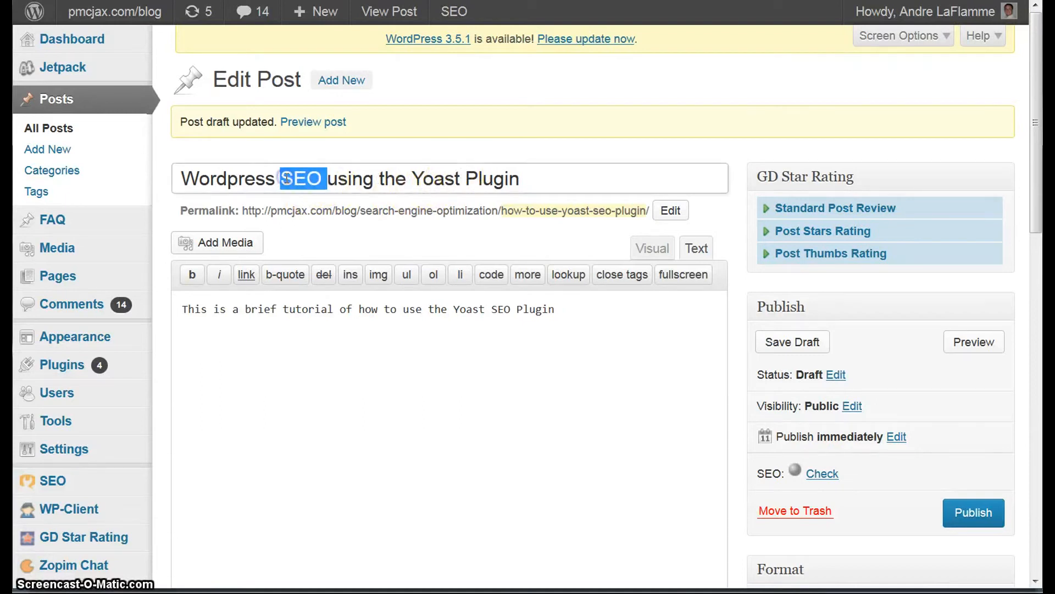
pyautogui.press('Delete')
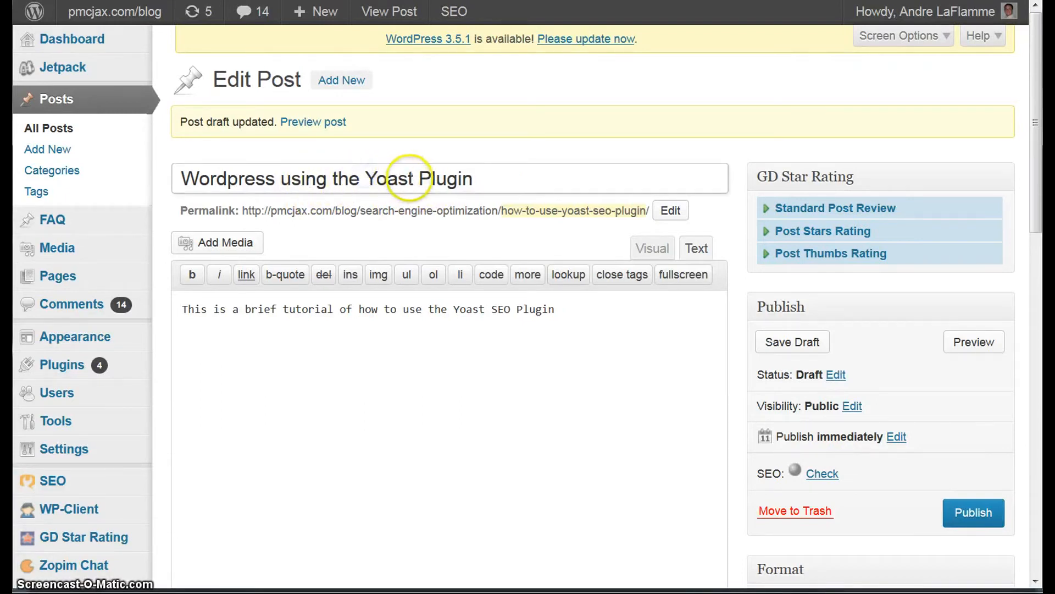
pyautogui.write('SEO')
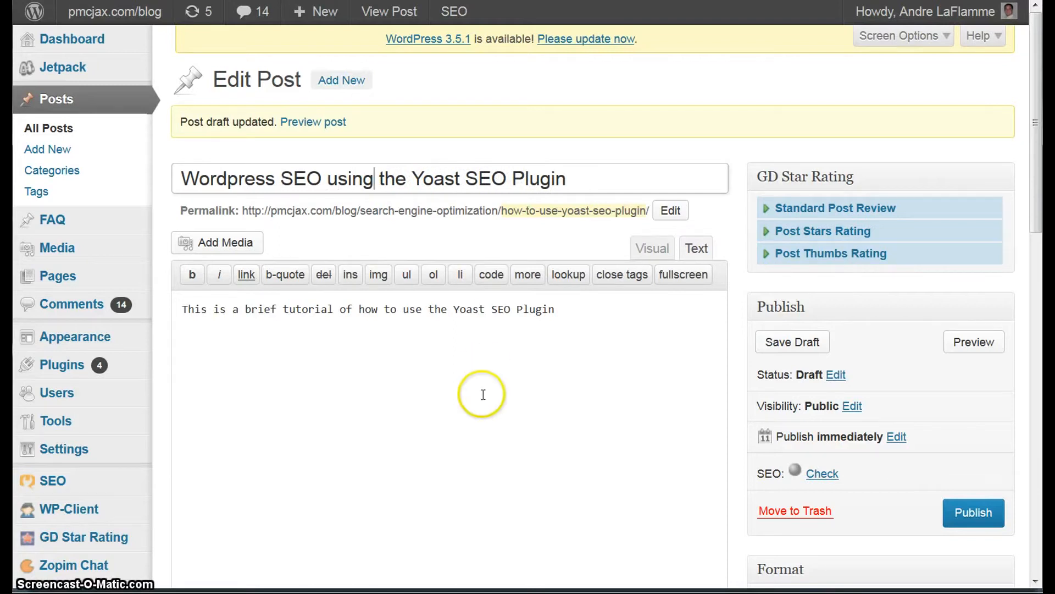
# - Scroll down to review Yoast's focus keyword results for the updated post
pyautogui.scroll(-3)
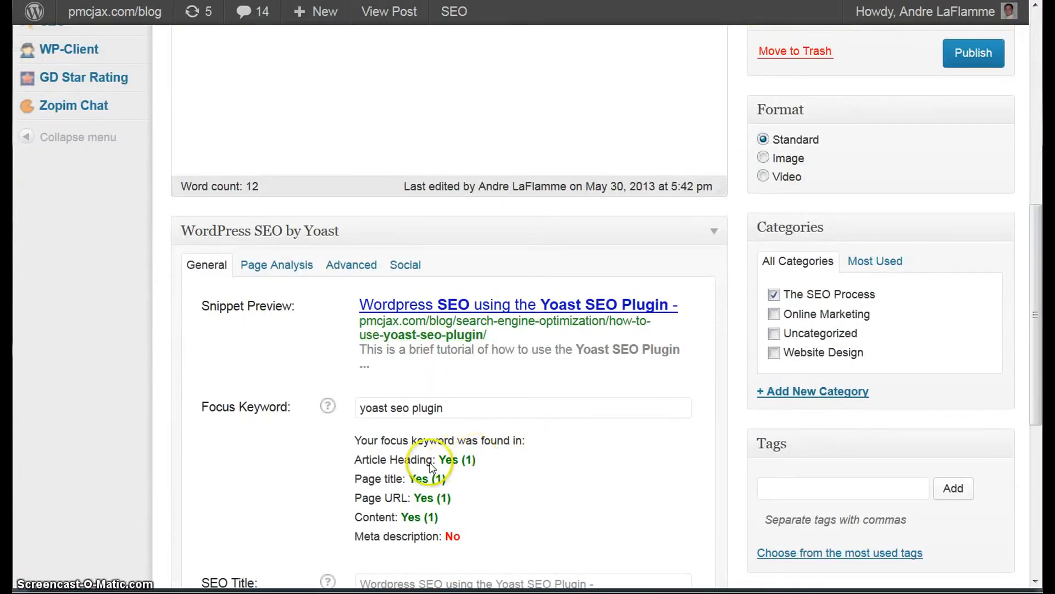
pyautogui.scroll(-3)
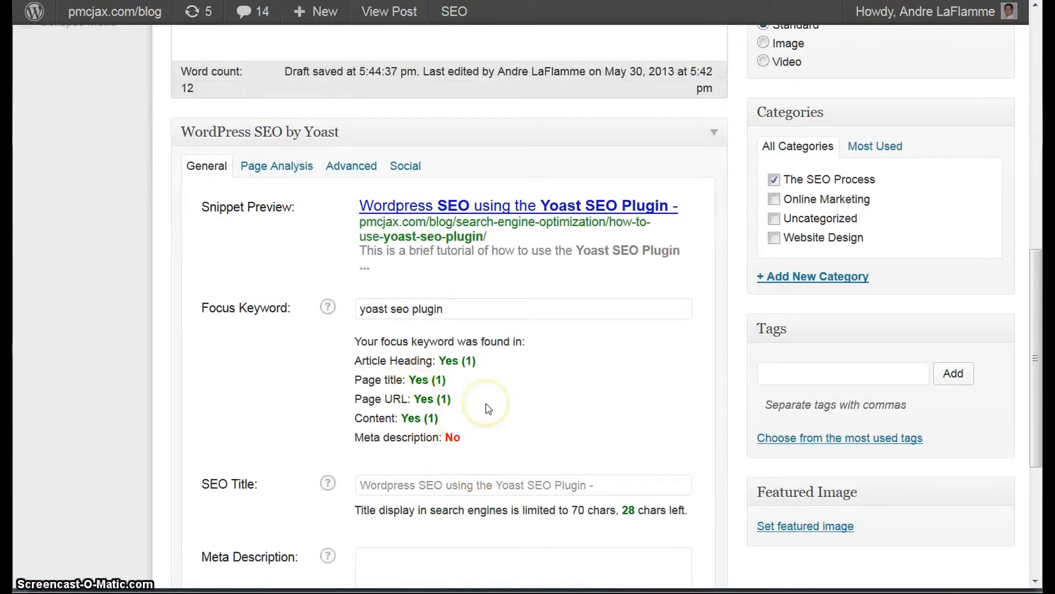
pyautogui.moveTo(489, 408)
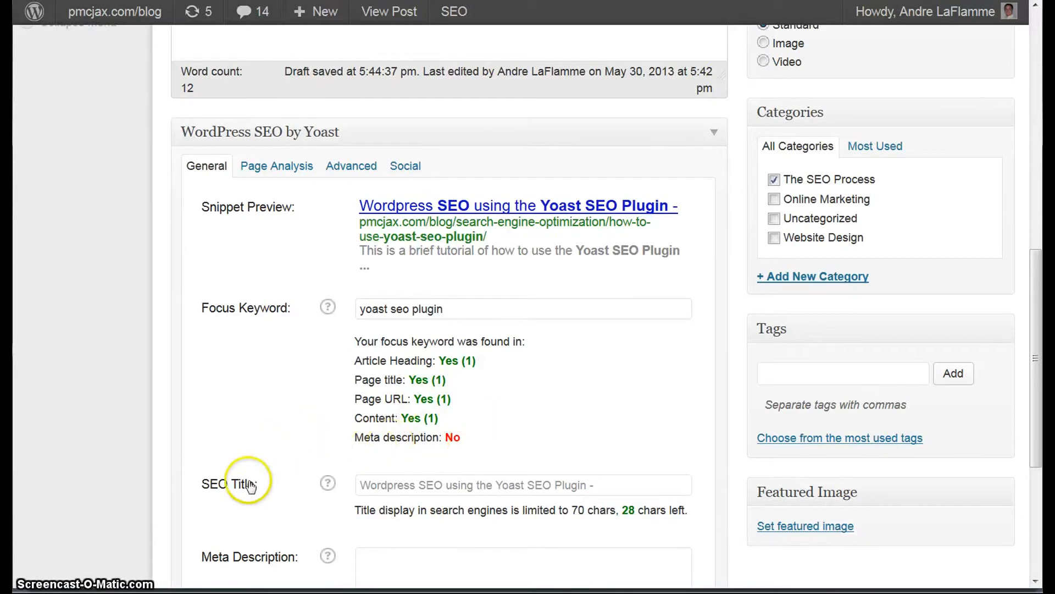
pyautogui.moveTo(234, 497)
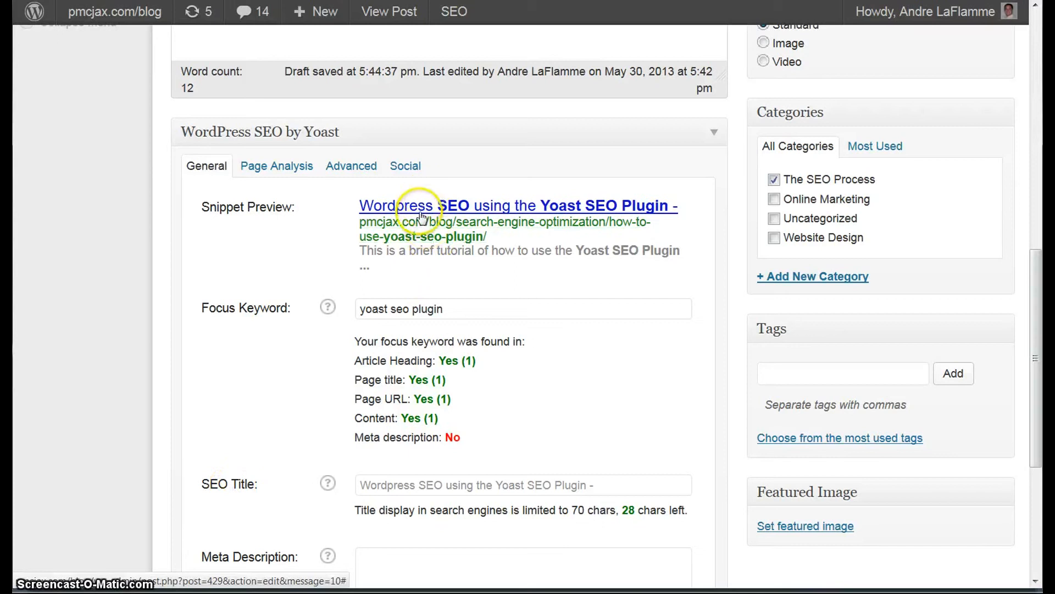
pyautogui.moveTo(554, 434)
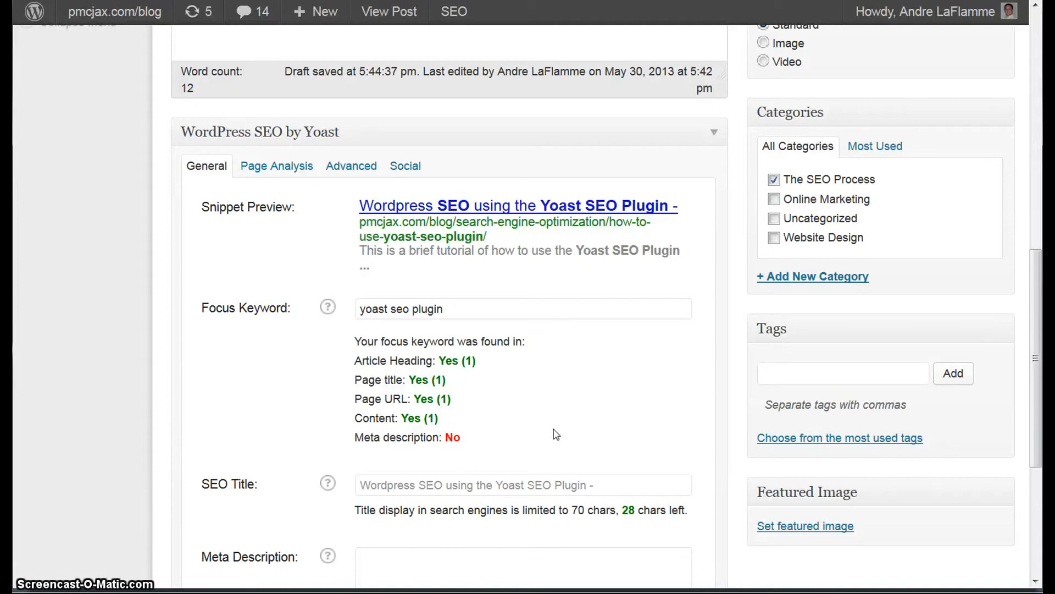
pyautogui.scroll(-3)
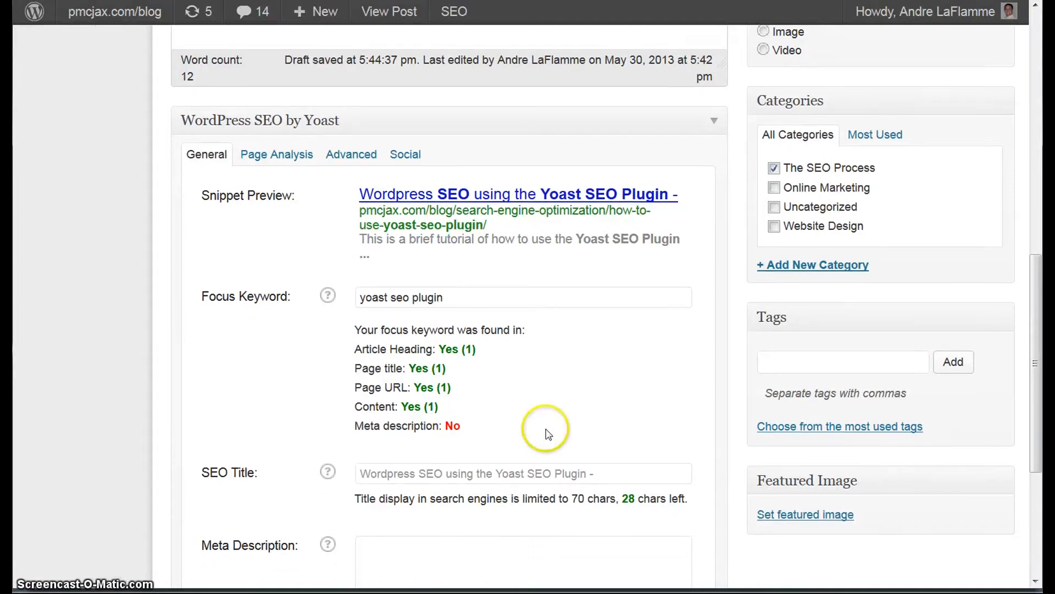
pyautogui.scroll(-3)
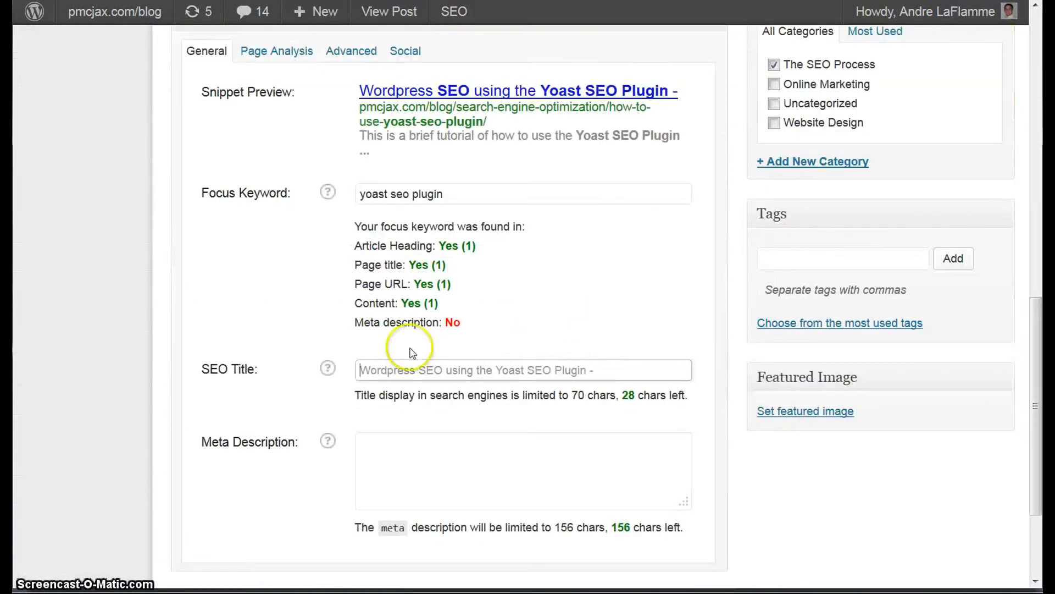
# - Set the Yoast SEO title to 'How To Use The Yoast SEO Plugin - Wordpress SEO'
pyautogui.write('How To Y')
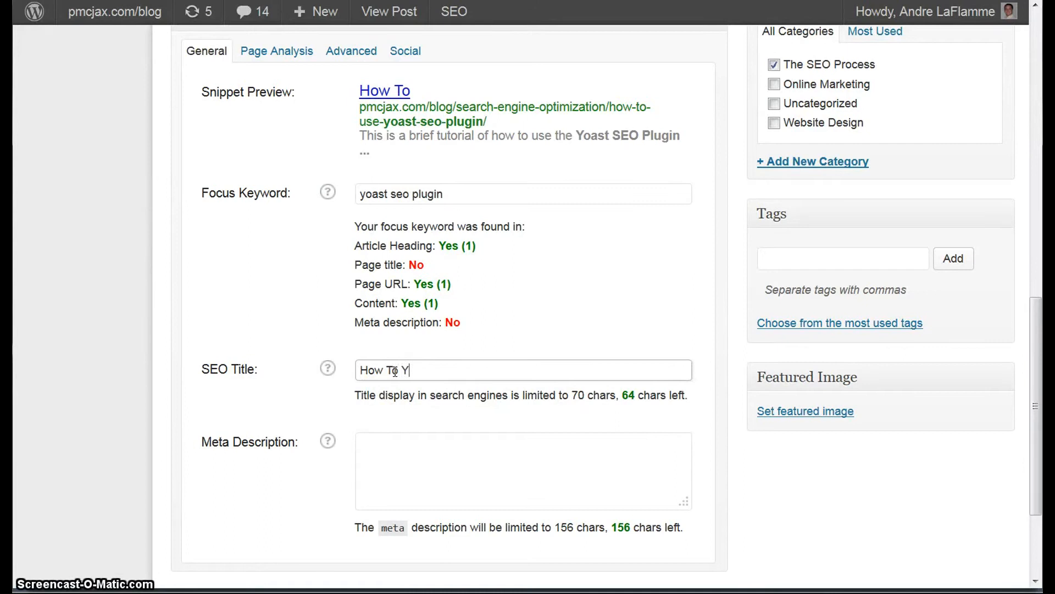
pyautogui.press('BackSpace')
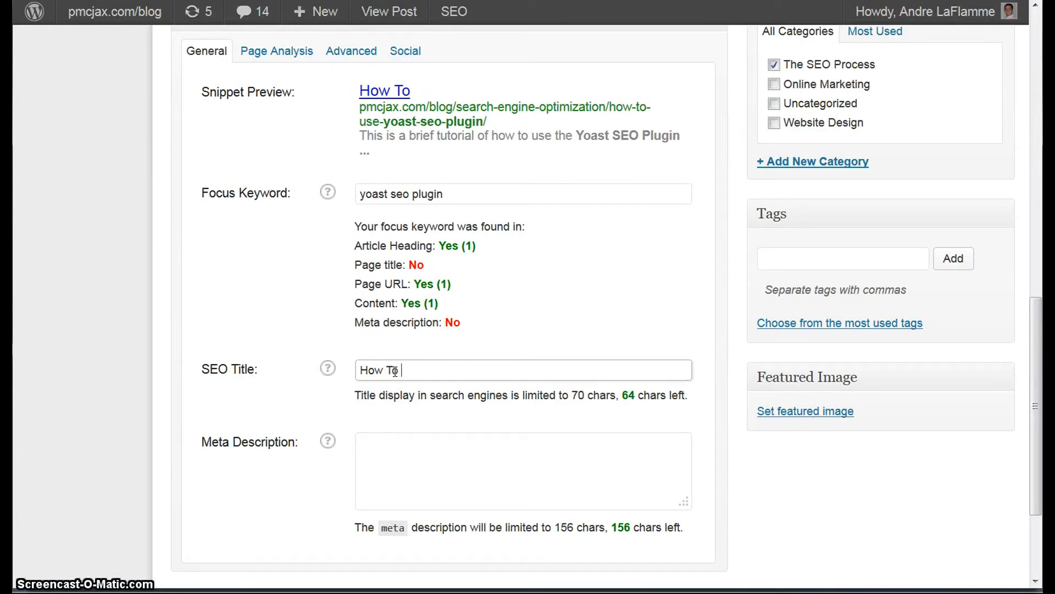
pyautogui.write('Use')
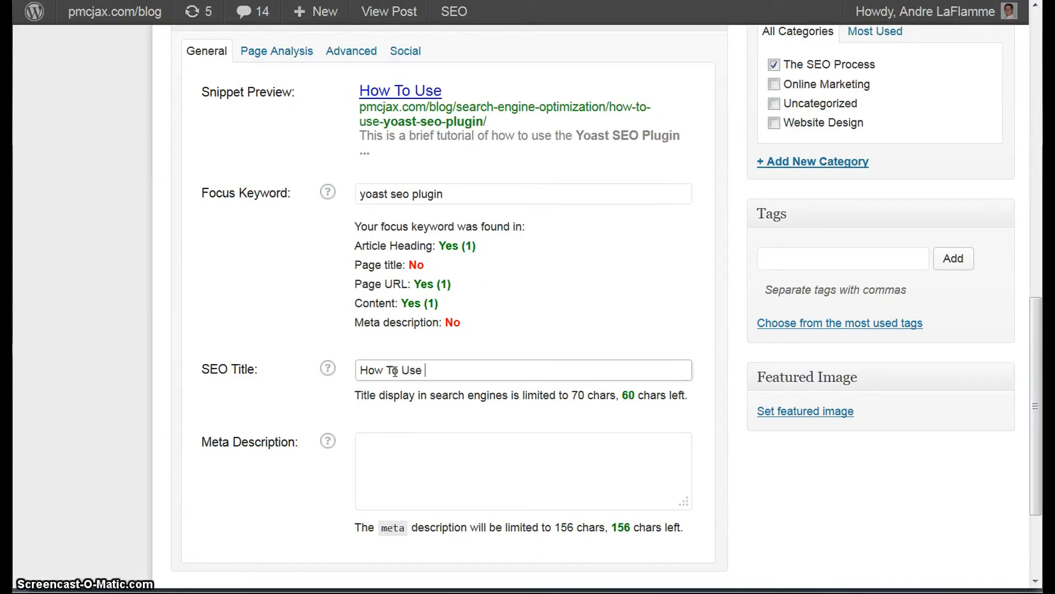
pyautogui.write('The Yoast SEO Plugin -')
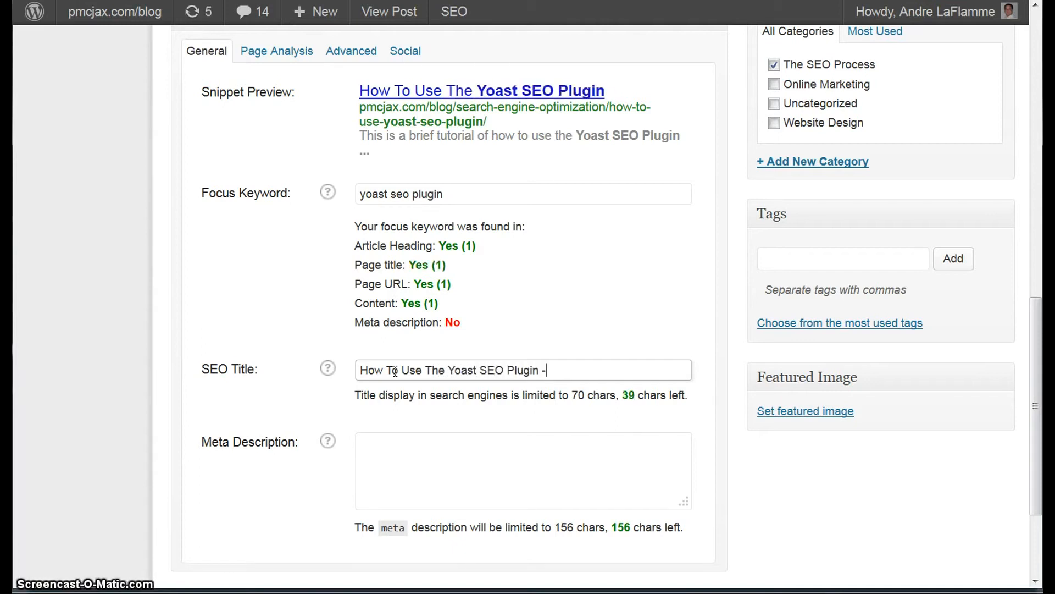
pyautogui.write('Wordpress')
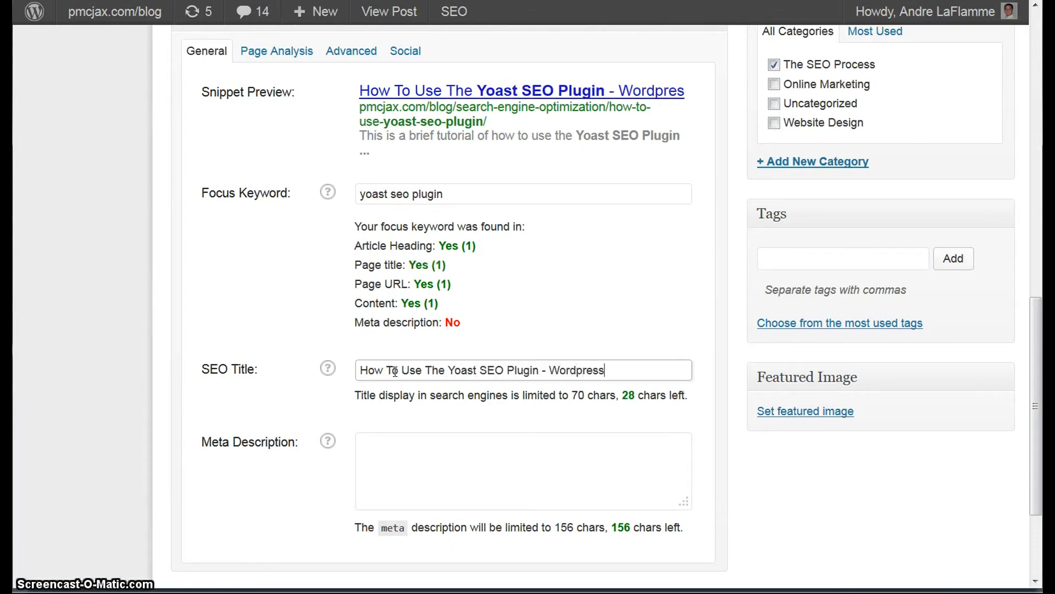
pyautogui.write('SEO')
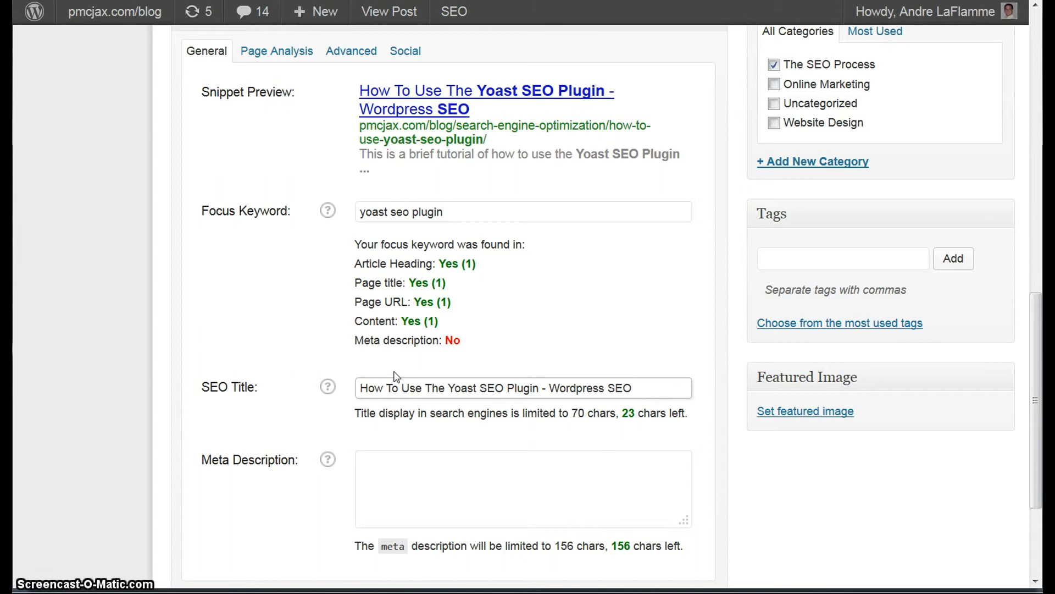
pyautogui.click(567, 351)
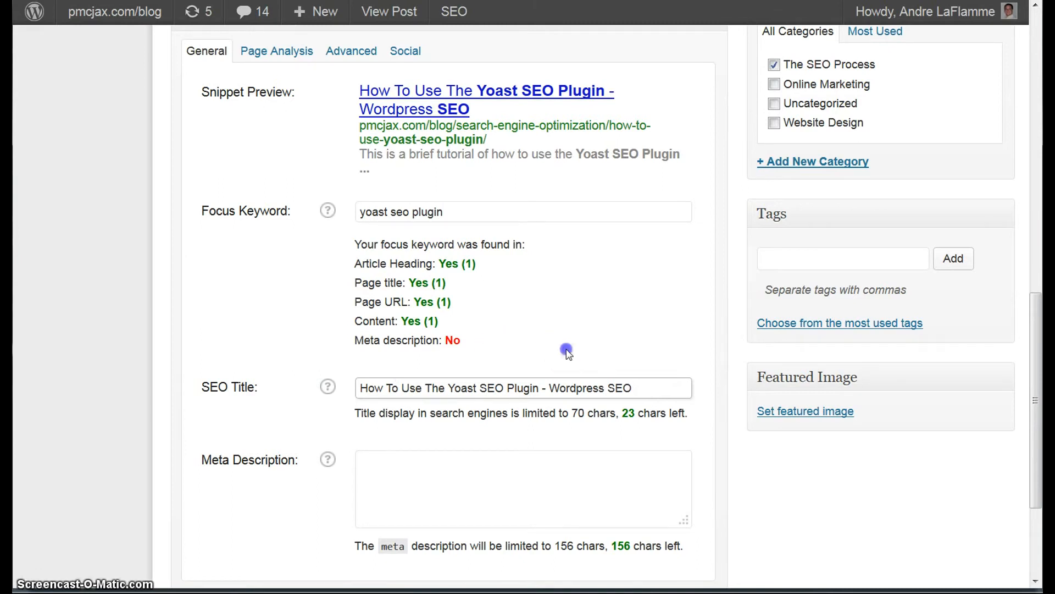
pyautogui.click(467, 490)
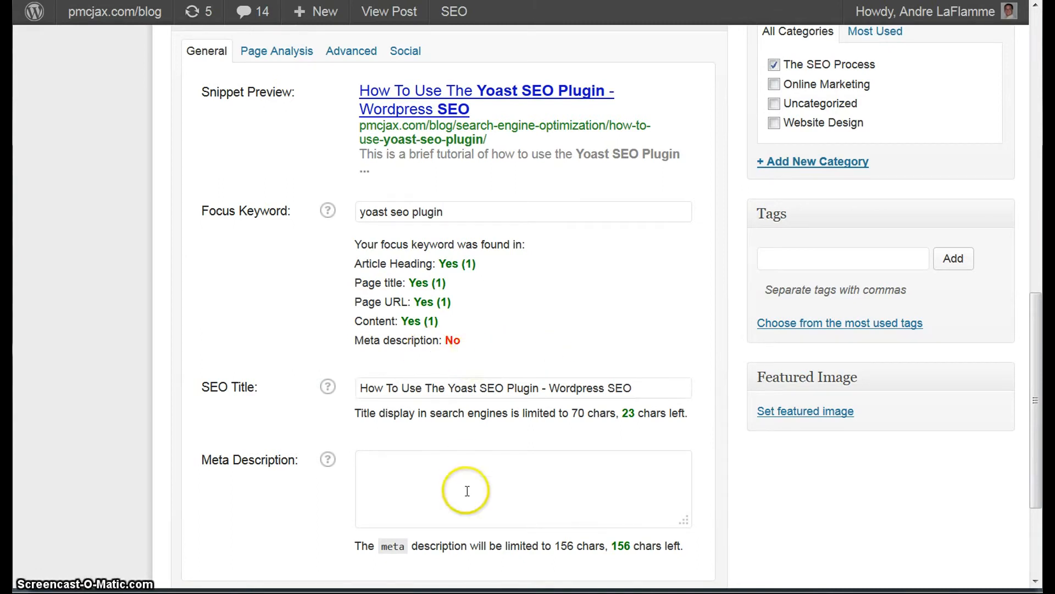
pyautogui.click(467, 492)
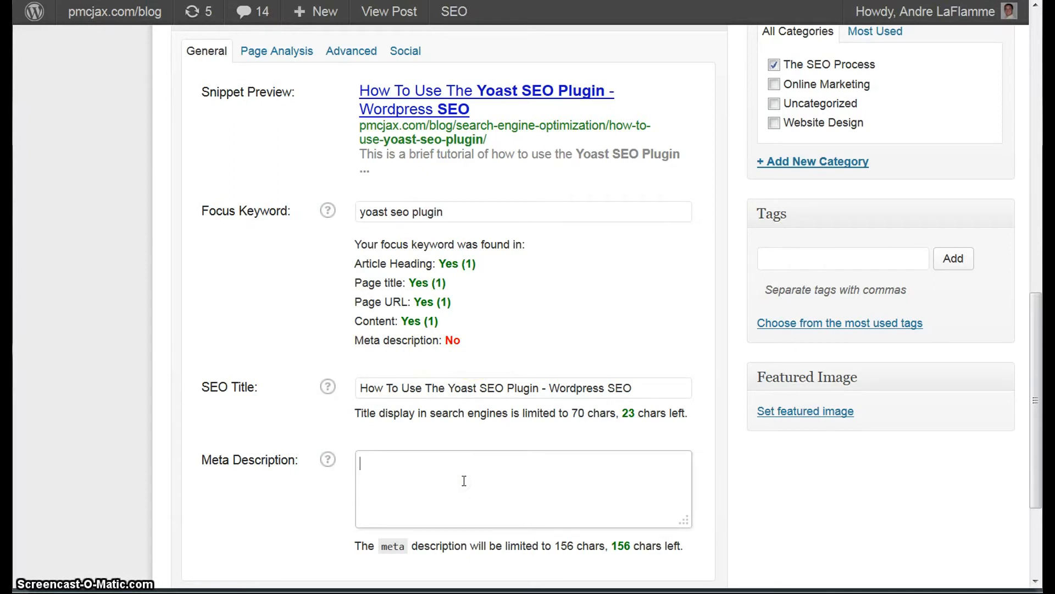
# - Write a meta description: a brief video tutorial demonstrating how to use the Yoast SEO plugin
pyautogui.write('Brief')
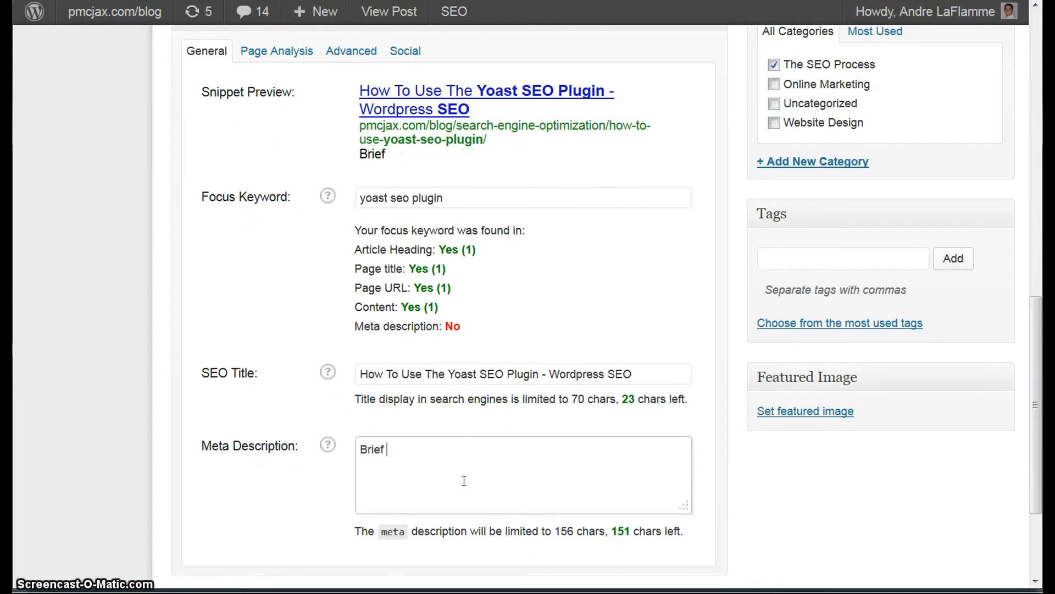
pyautogui.write('video tutorial showing')
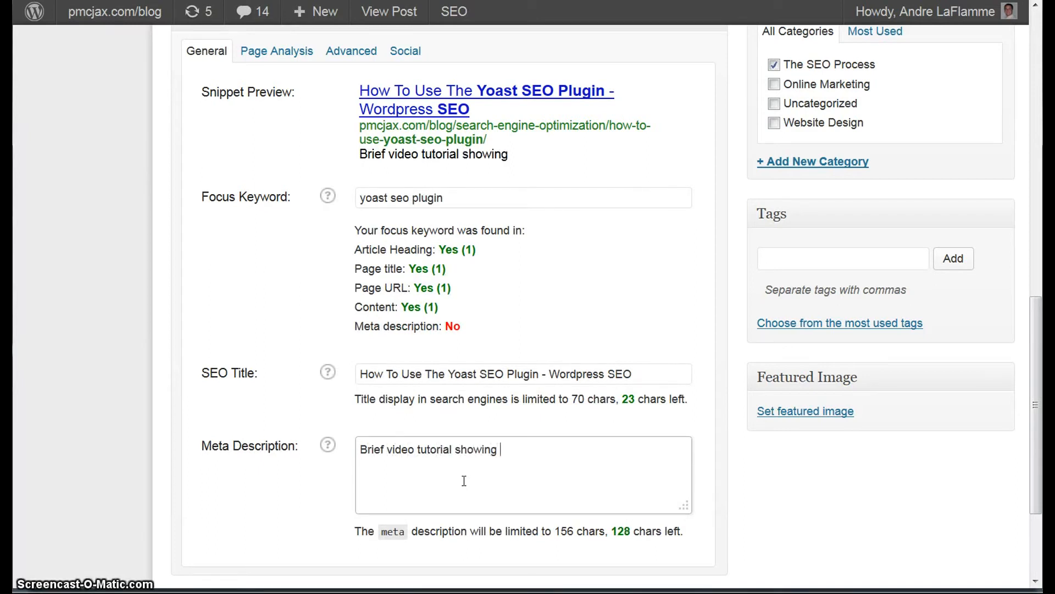
pyautogui.press('Backspace')
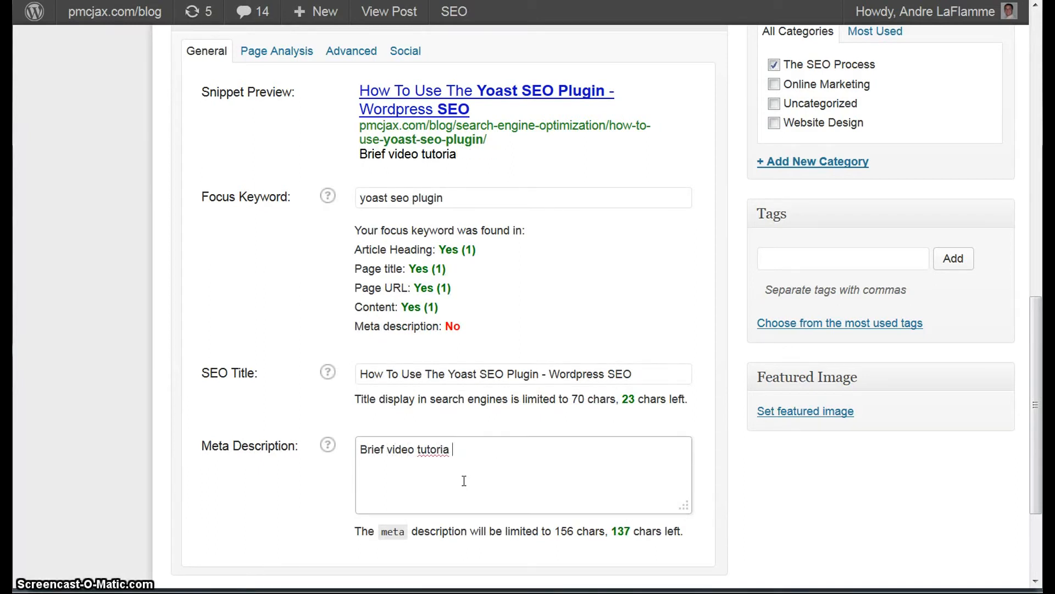
pyautogui.write('demonstr')
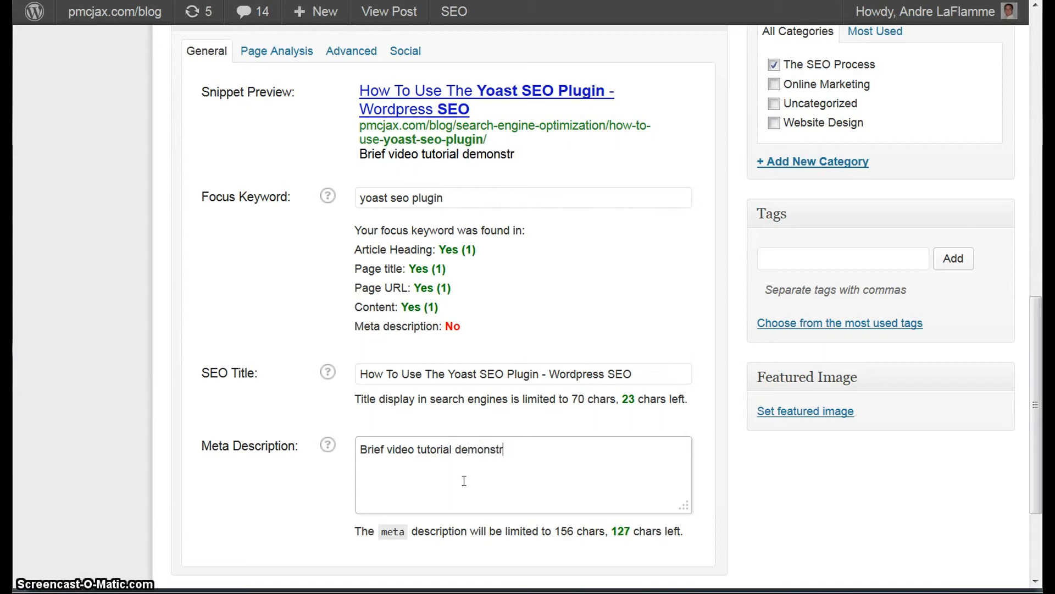
pyautogui.write('ating how to use the')
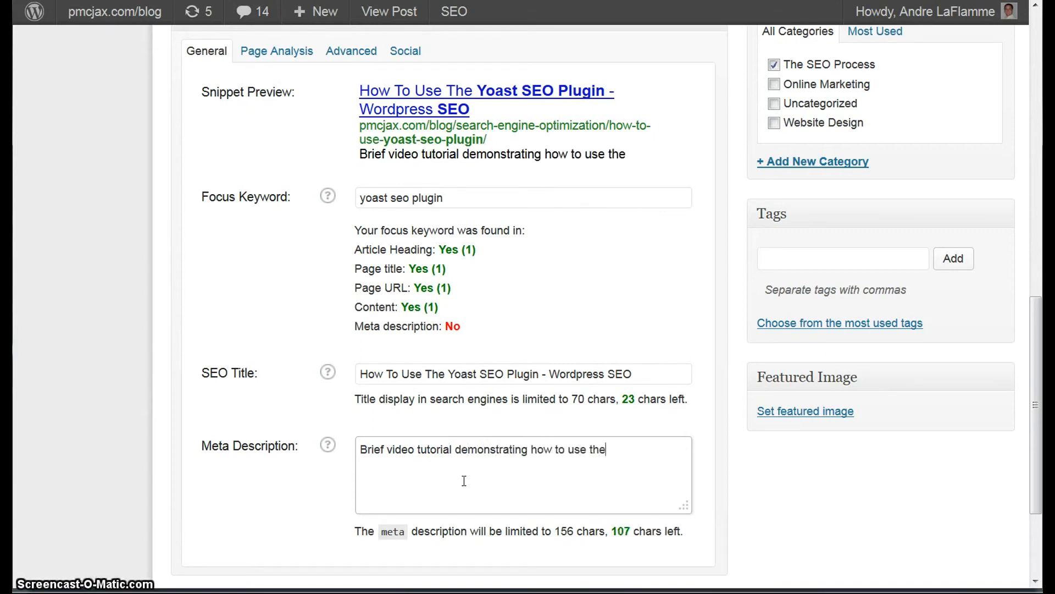
pyautogui.write('Yoast SEO Plugin to improve the')
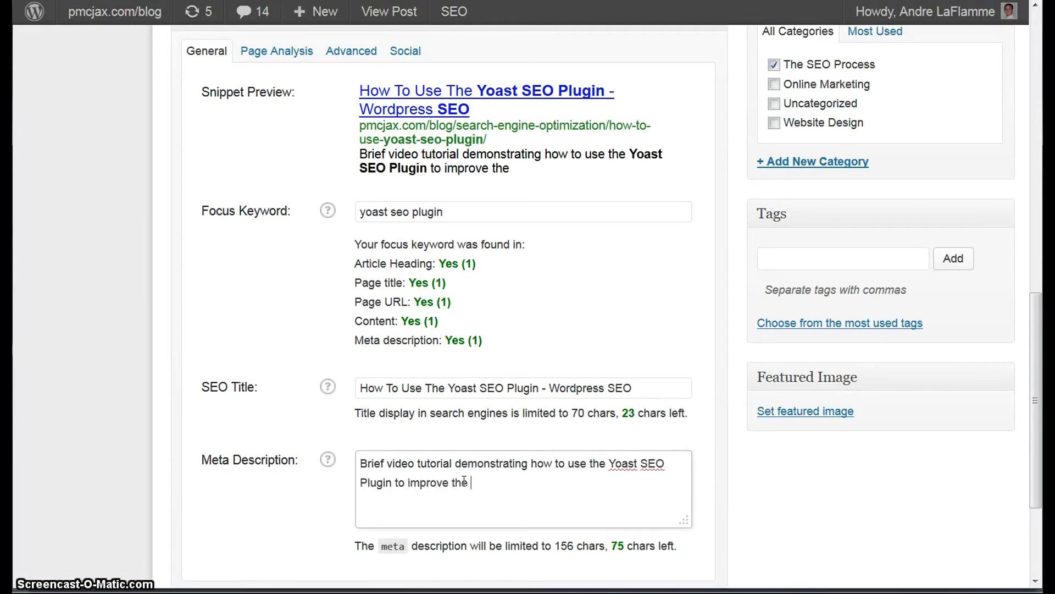
pyautogui.write('online v')
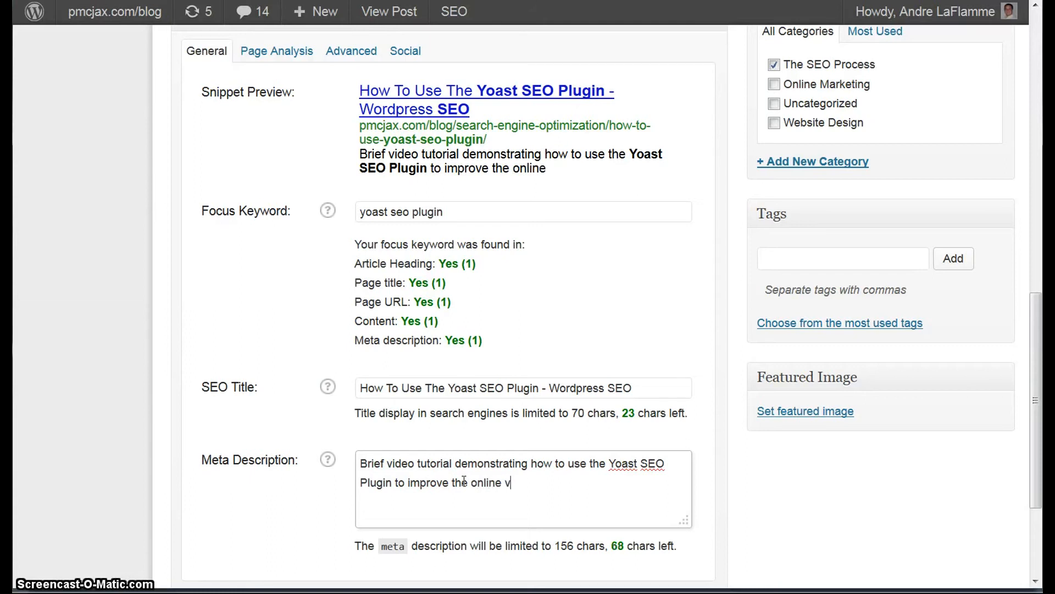
pyautogui.write('isibility of your Wodpress Blog')
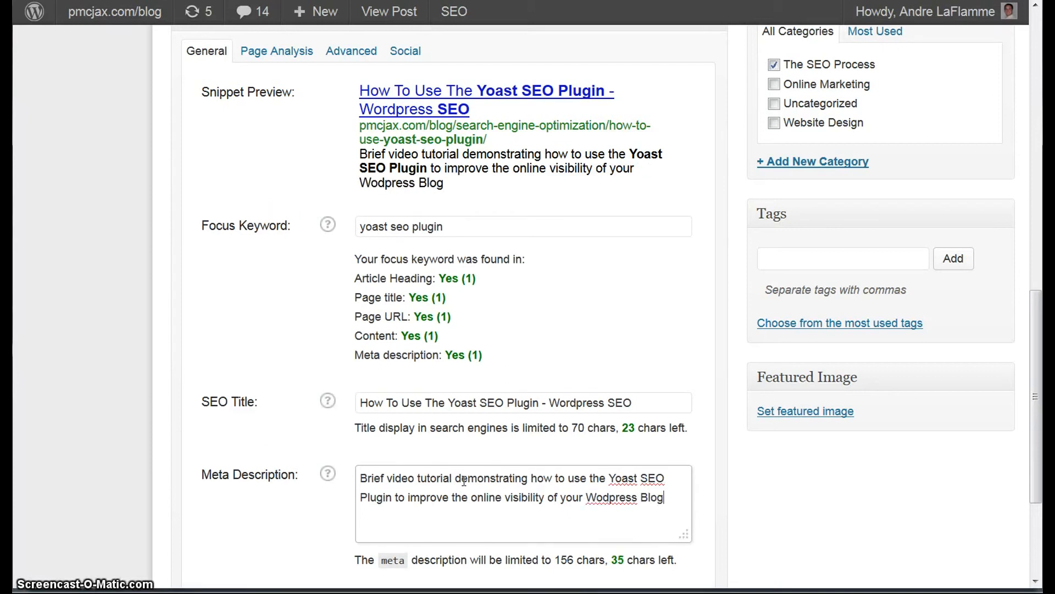
pyautogui.write('.')
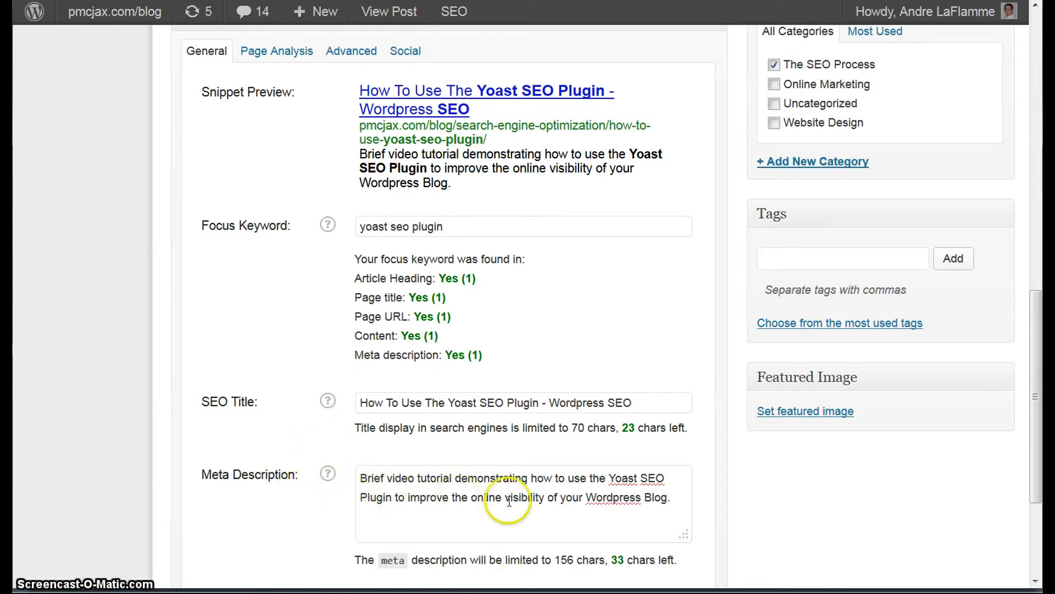
pyautogui.moveTo(473, 285)
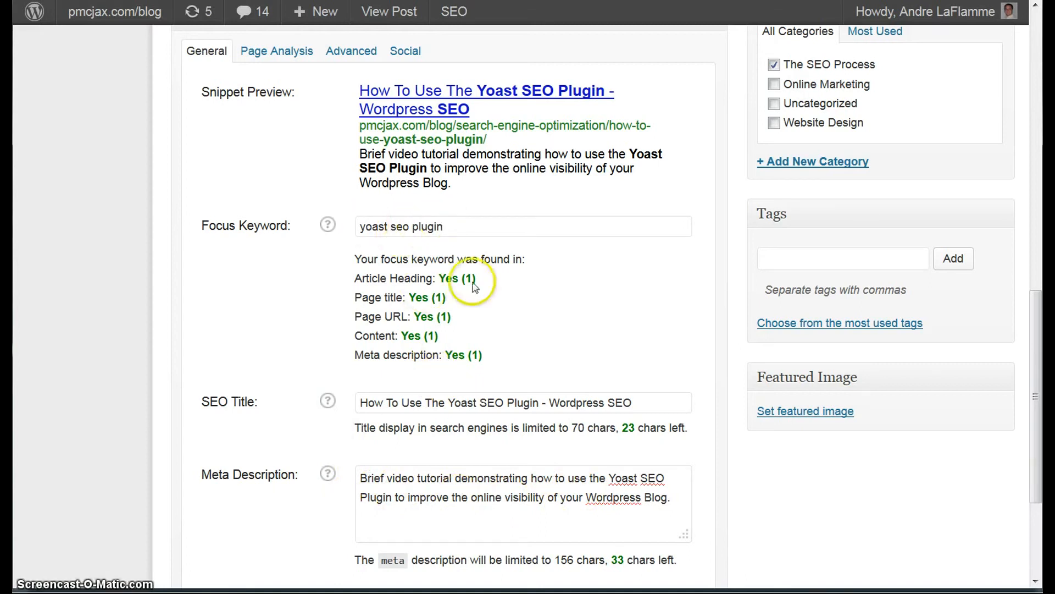
pyautogui.moveTo(430, 455)
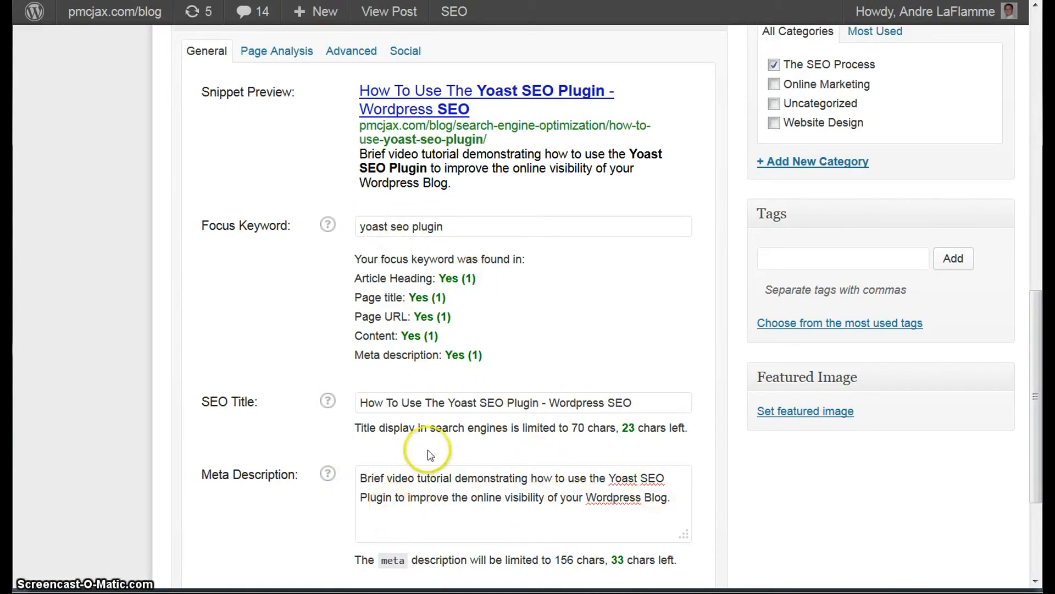
pyautogui.moveTo(411, 278)
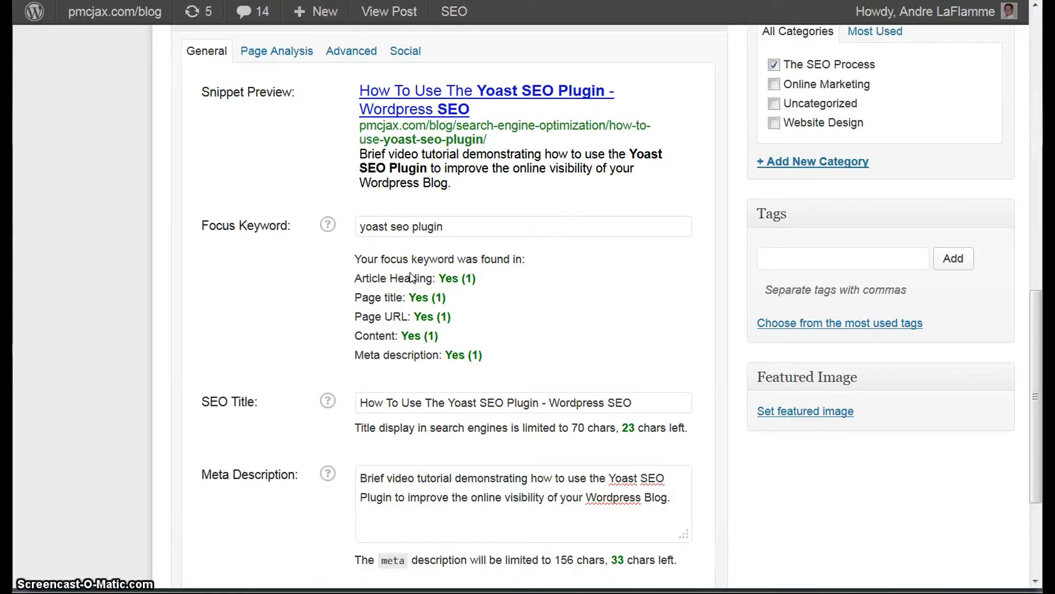
pyautogui.click(360, 227)
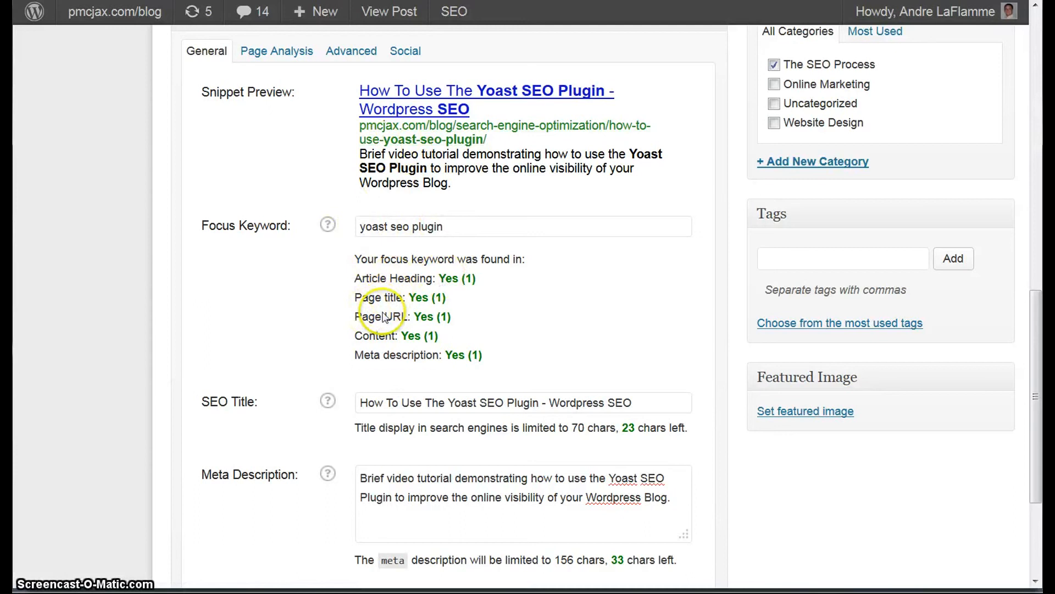
pyautogui.moveTo(435, 361)
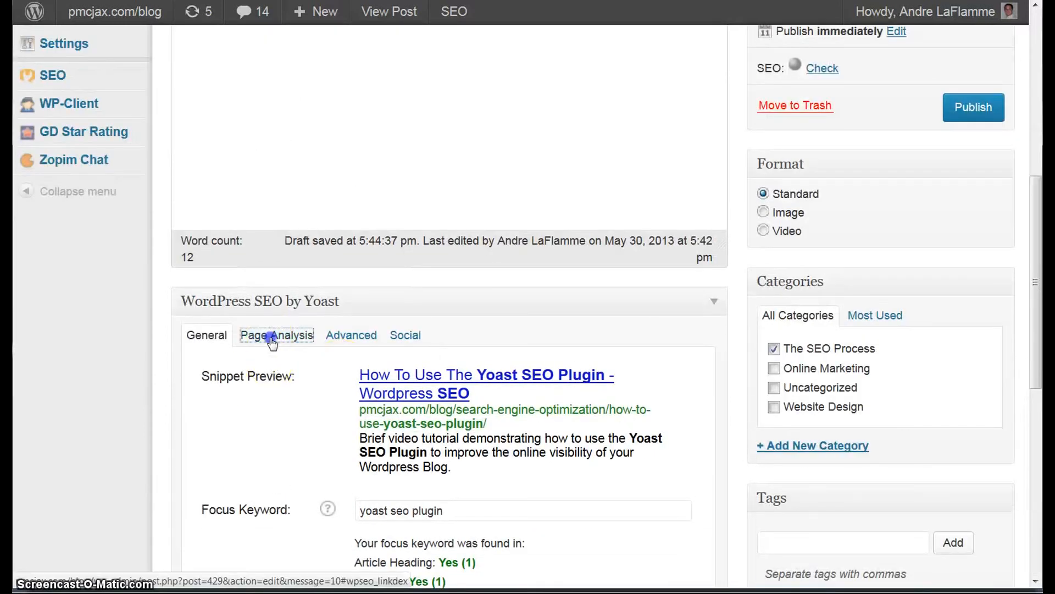
# - Open Yoast's Page Analysis tab and scroll through its flagged issues and passed checks
pyautogui.scroll(-3)
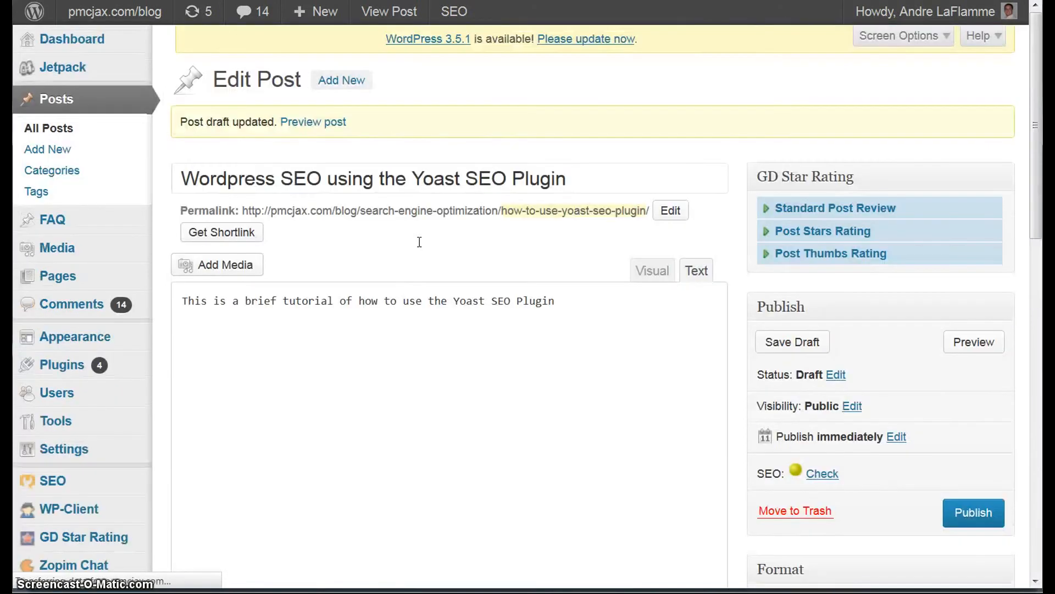
pyautogui.scroll(-3)
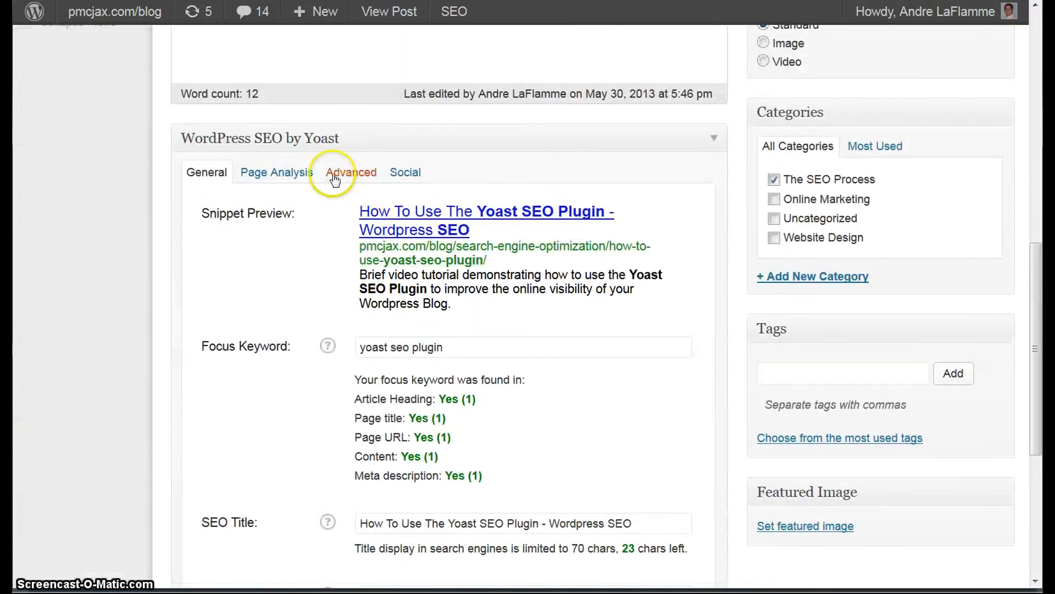
pyautogui.click(276, 172)
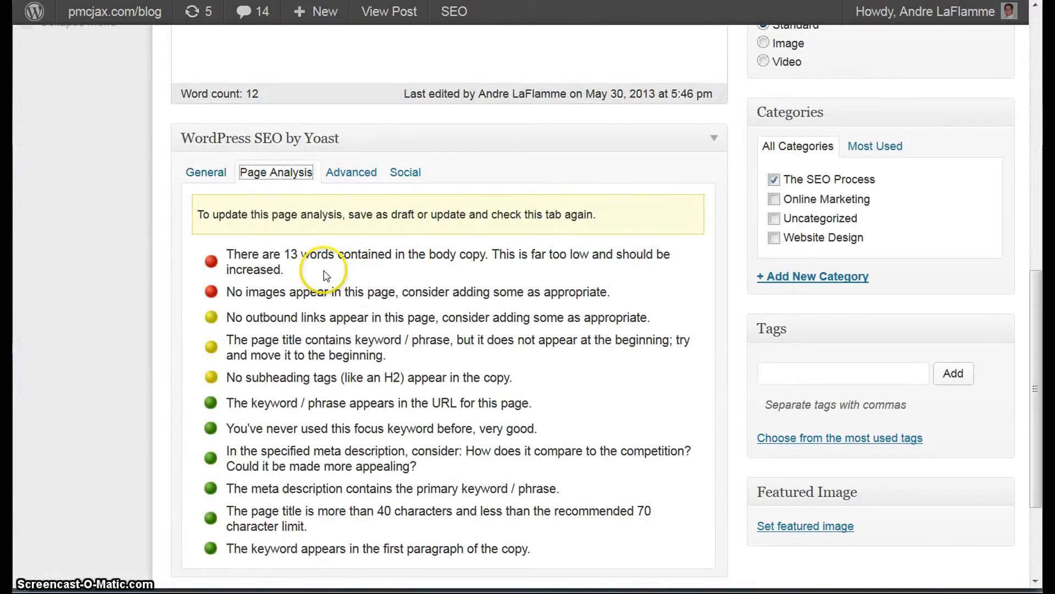
pyautogui.moveTo(542, 274)
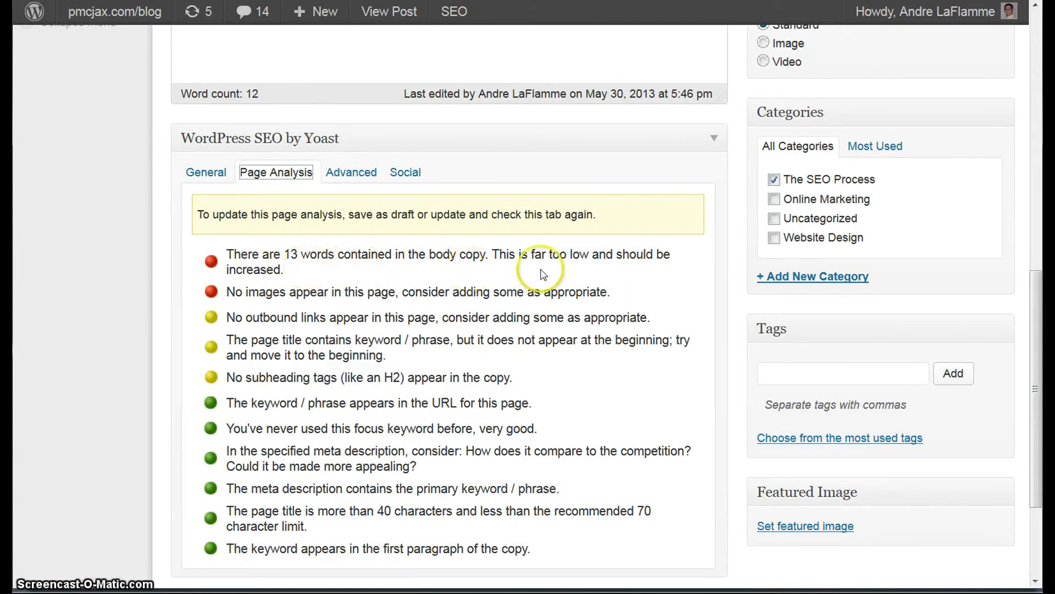
pyautogui.moveTo(572, 272)
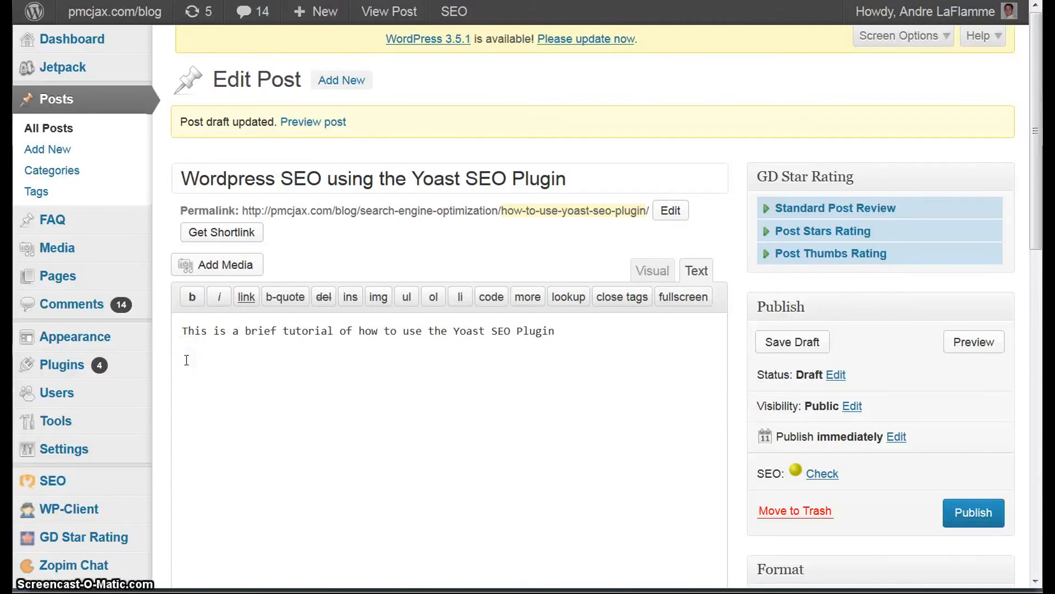
pyautogui.scroll(-3)
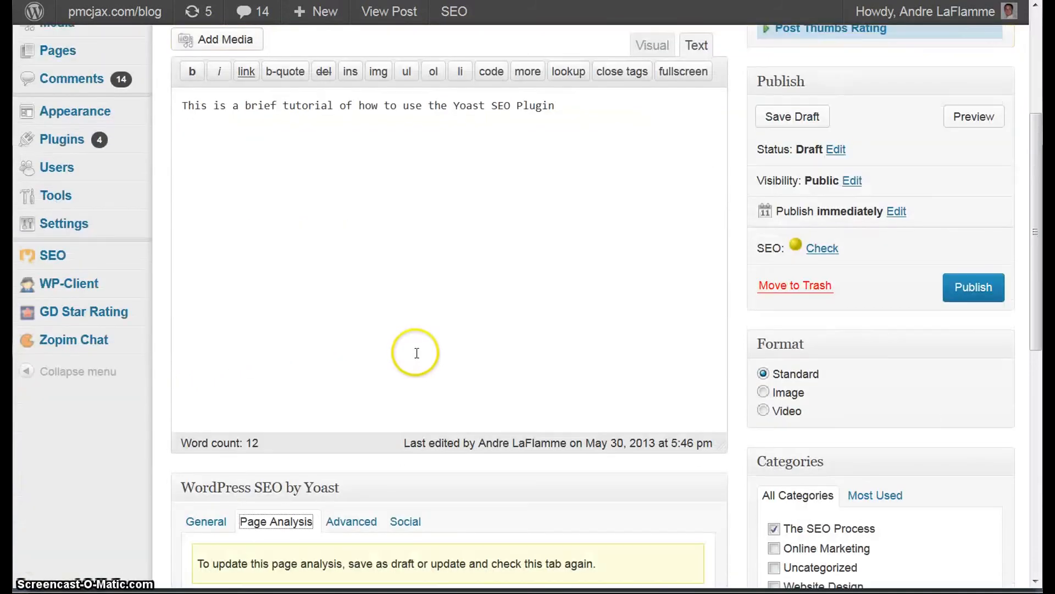
pyautogui.scroll(-3)
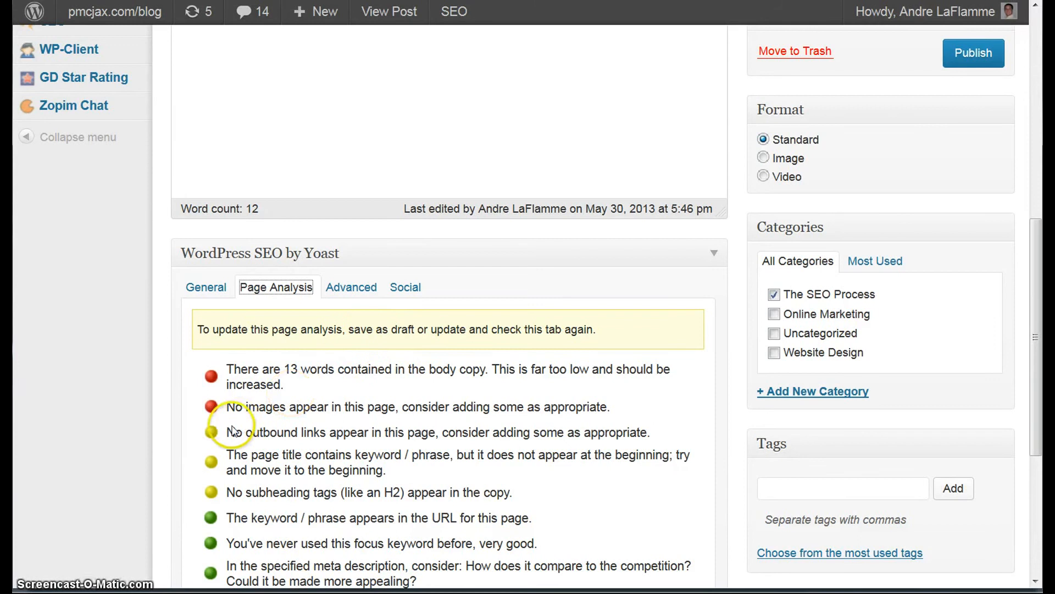
pyautogui.moveTo(537, 426)
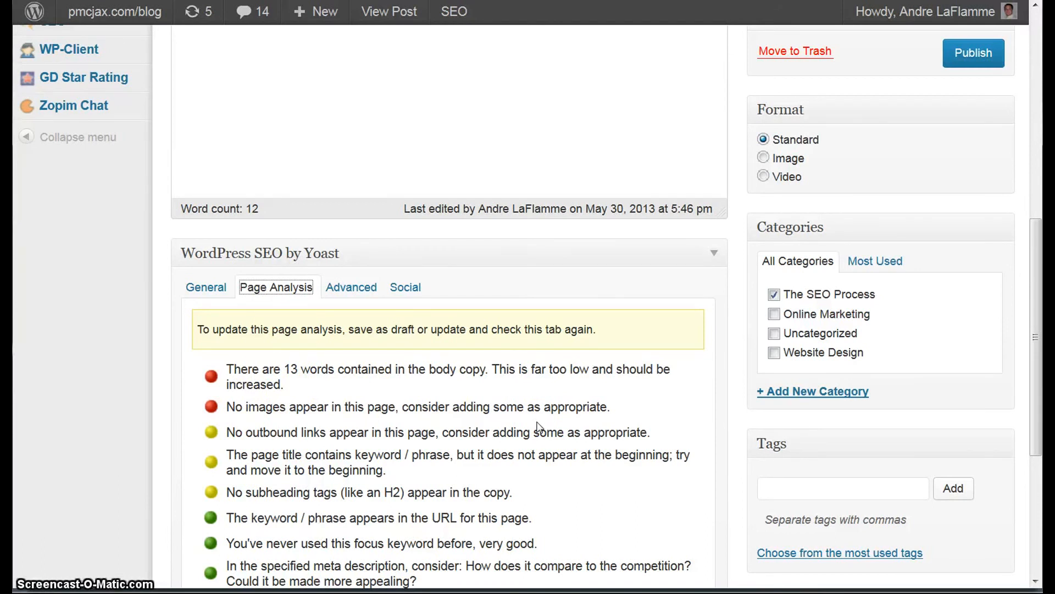
pyautogui.moveTo(546, 422)
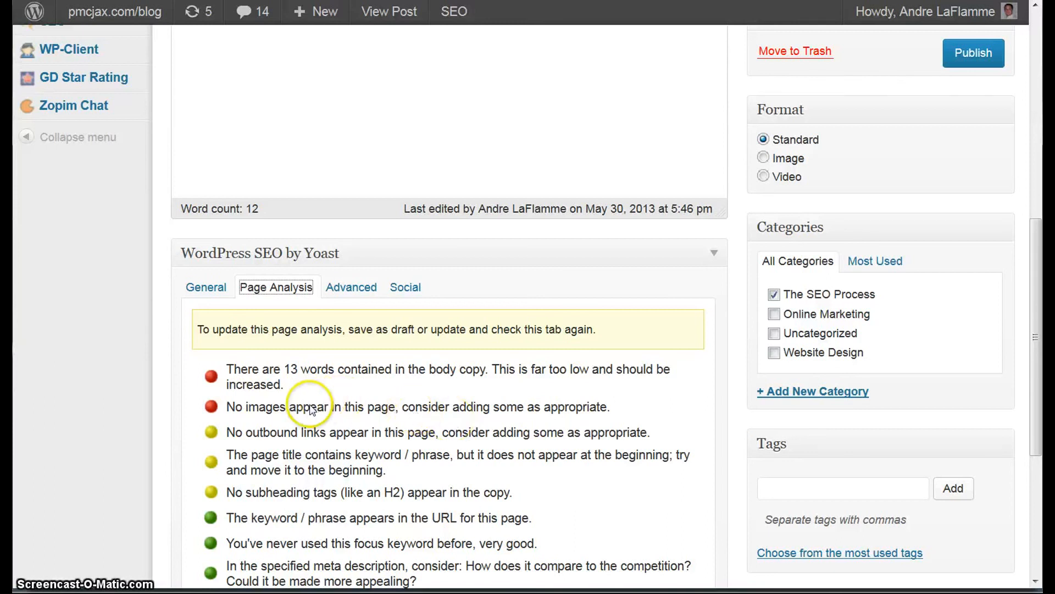
pyautogui.moveTo(368, 518)
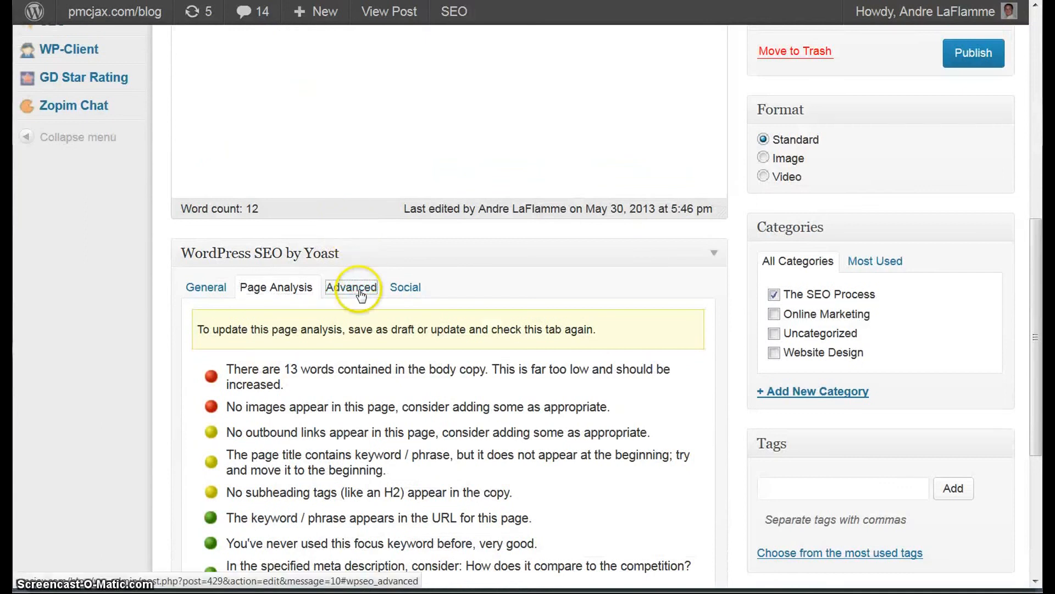
# - View Yoast's Advanced robots settings, then its Social tab with empty Facebook and Google+ descriptions
pyautogui.click(351, 287)
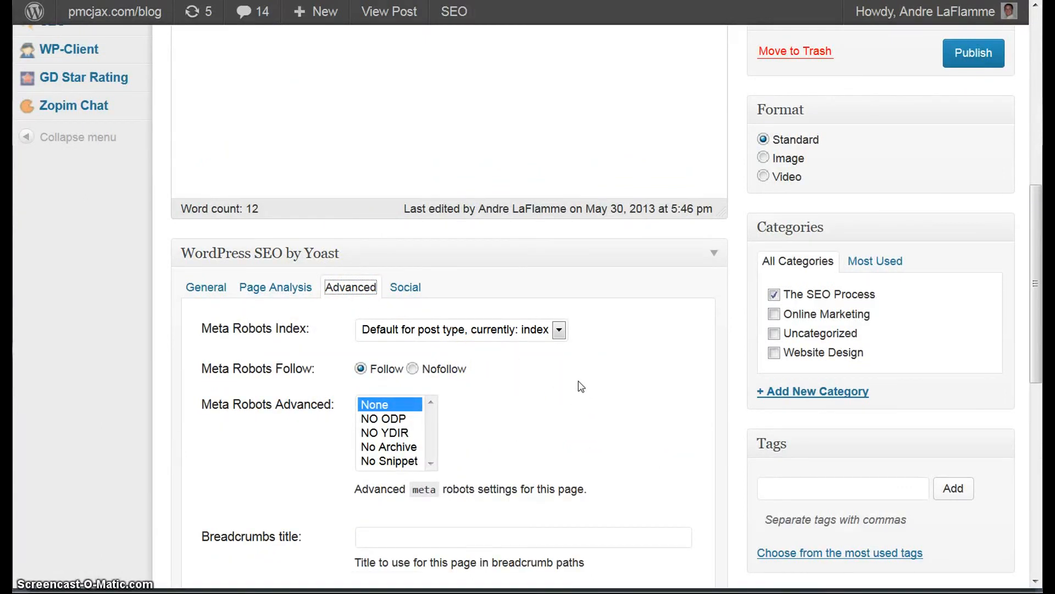
pyautogui.moveTo(427, 298)
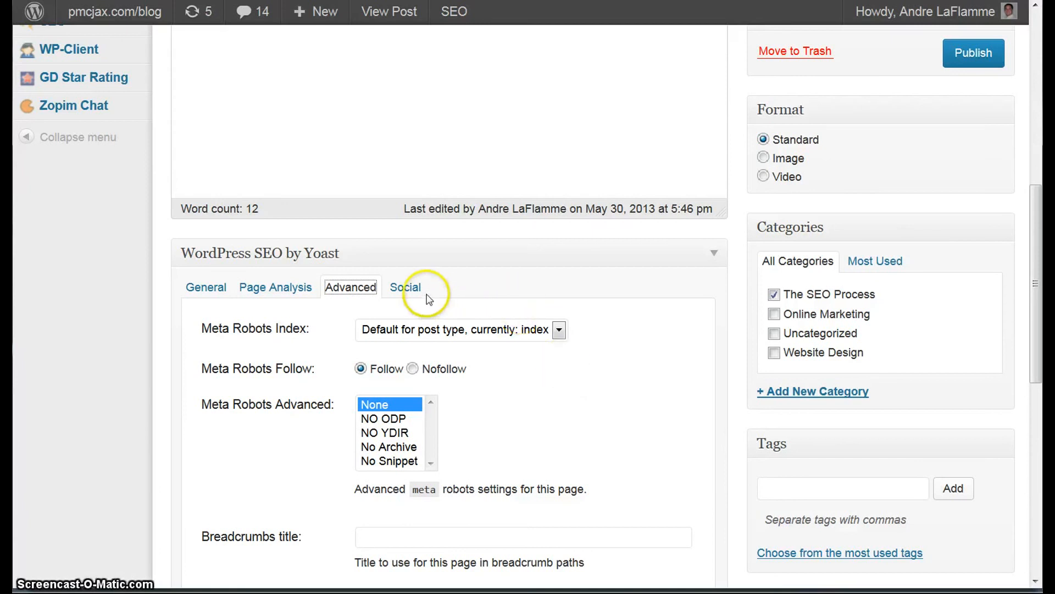
pyautogui.click(405, 287)
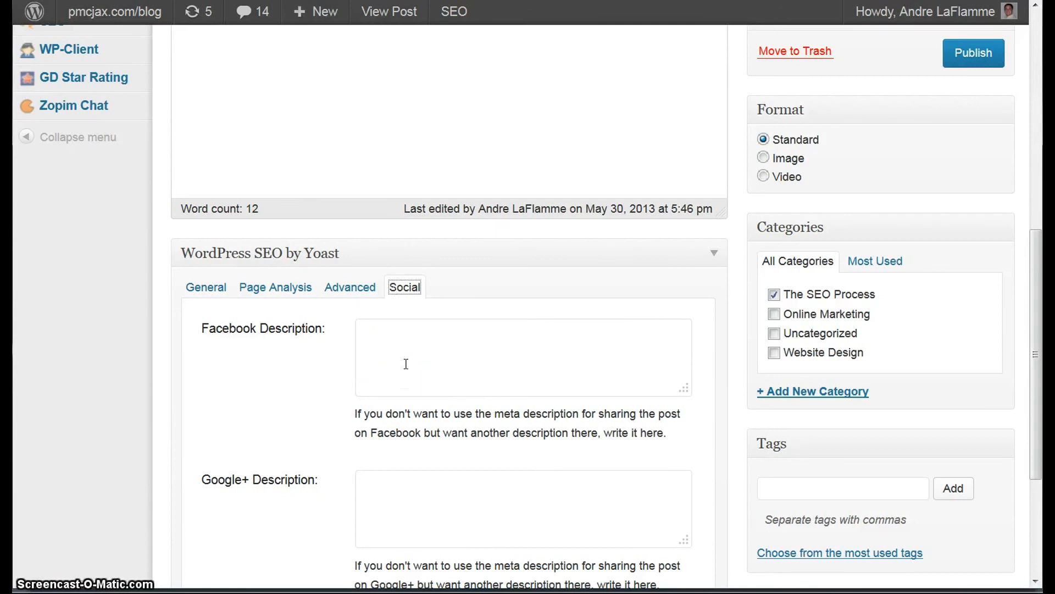
# - Return to Yoast's General tab to review the snippet preview, focus keyword, SEO title and meta description
pyautogui.click(205, 287)
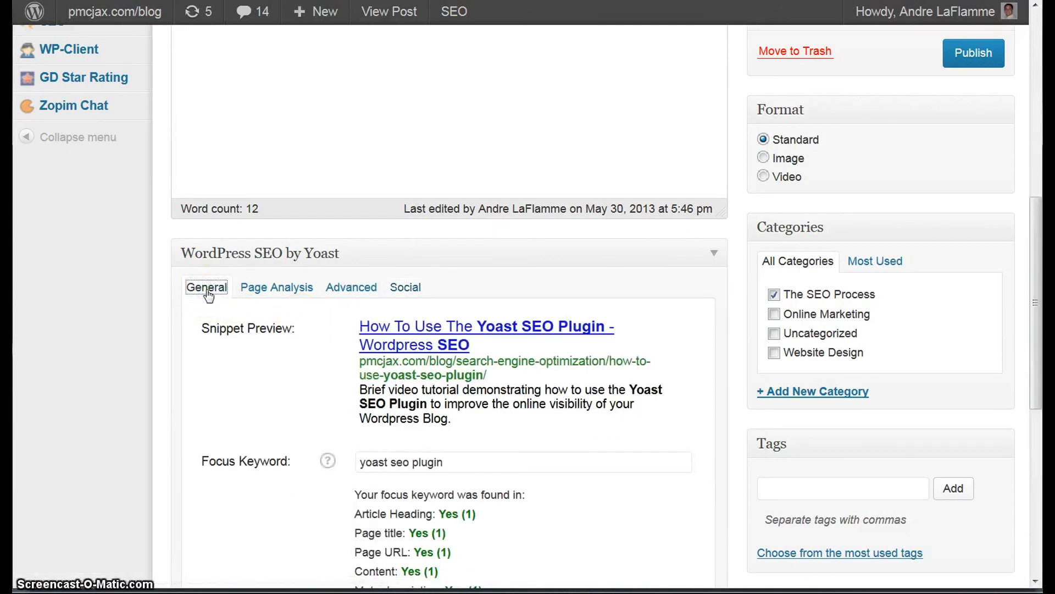
pyautogui.moveTo(438, 140)
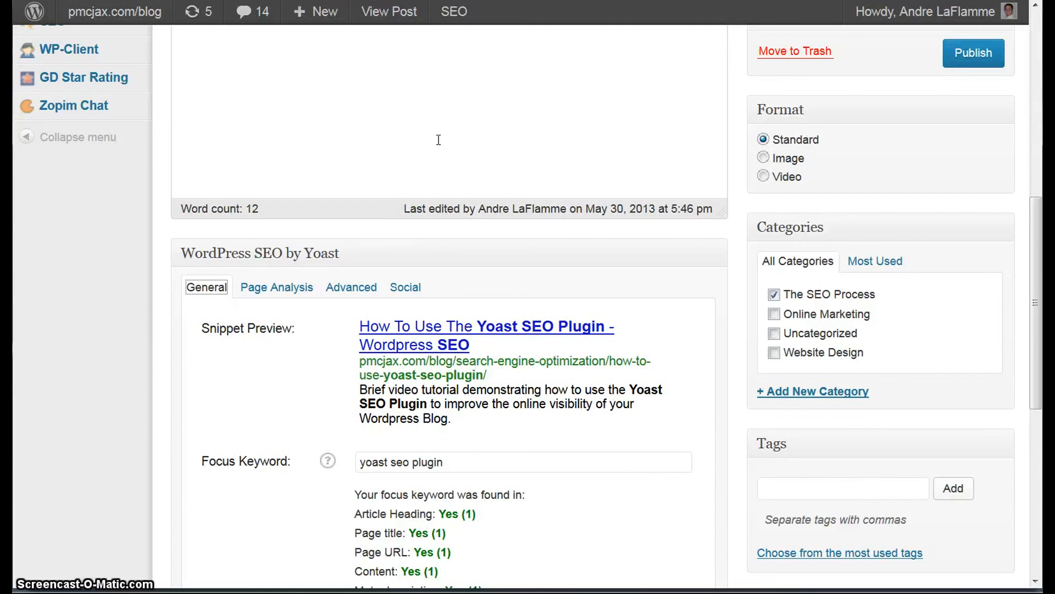
pyautogui.moveTo(268, 290)
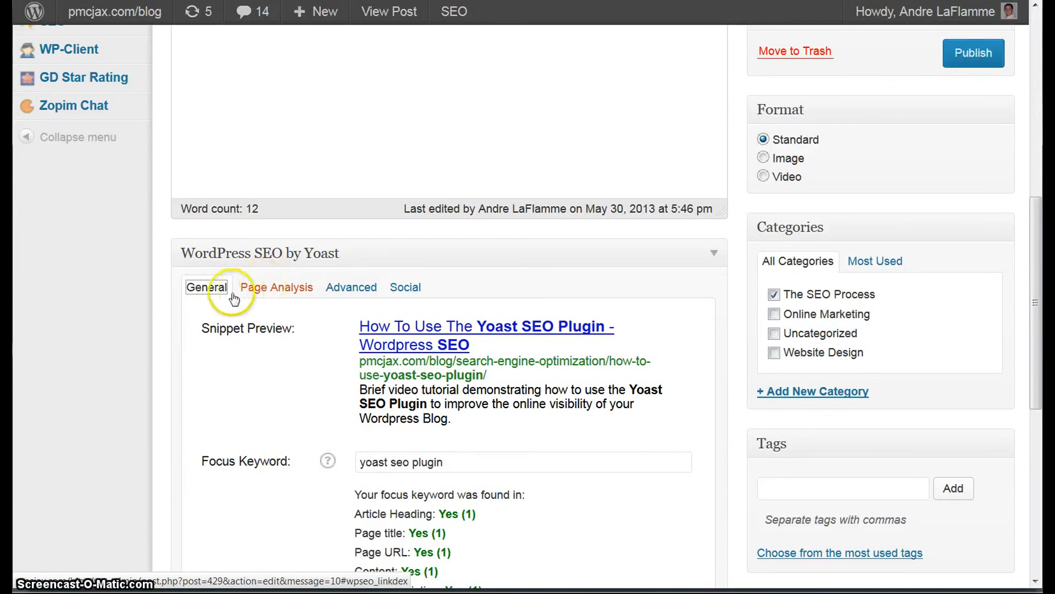
pyautogui.scroll(-3)
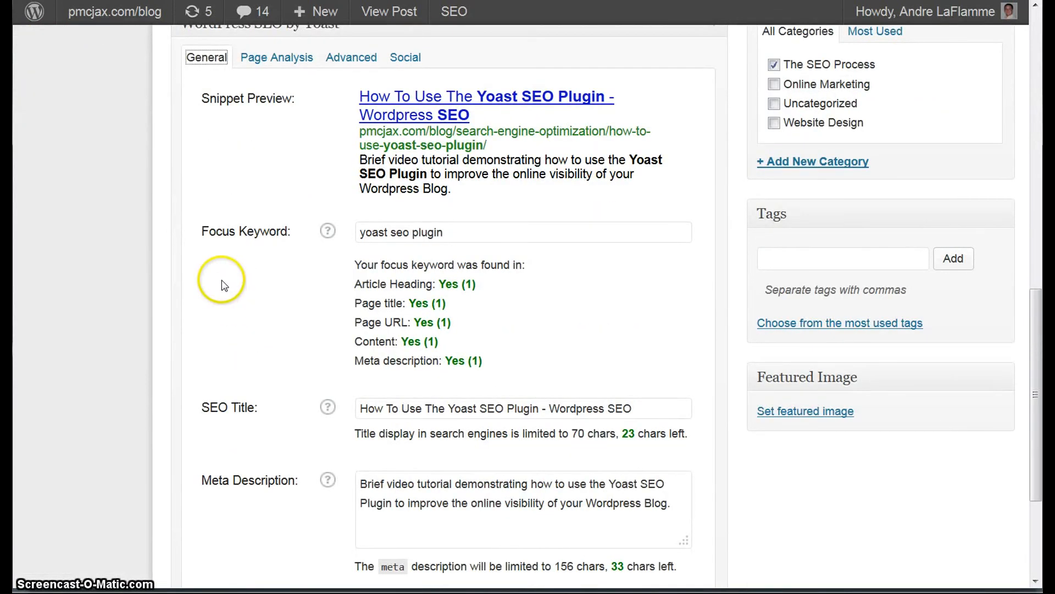
pyautogui.moveTo(227, 270)
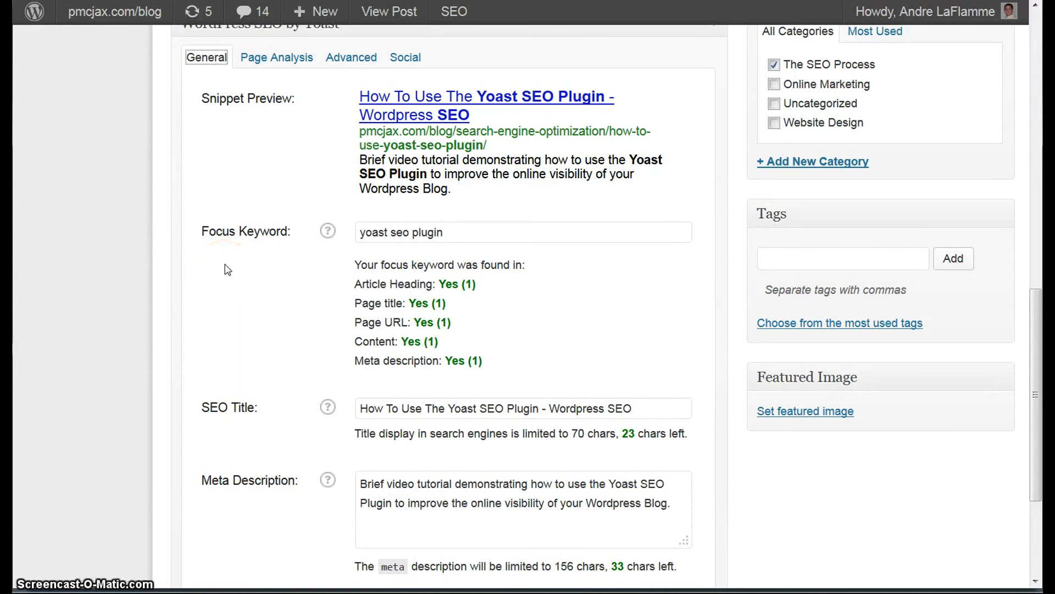